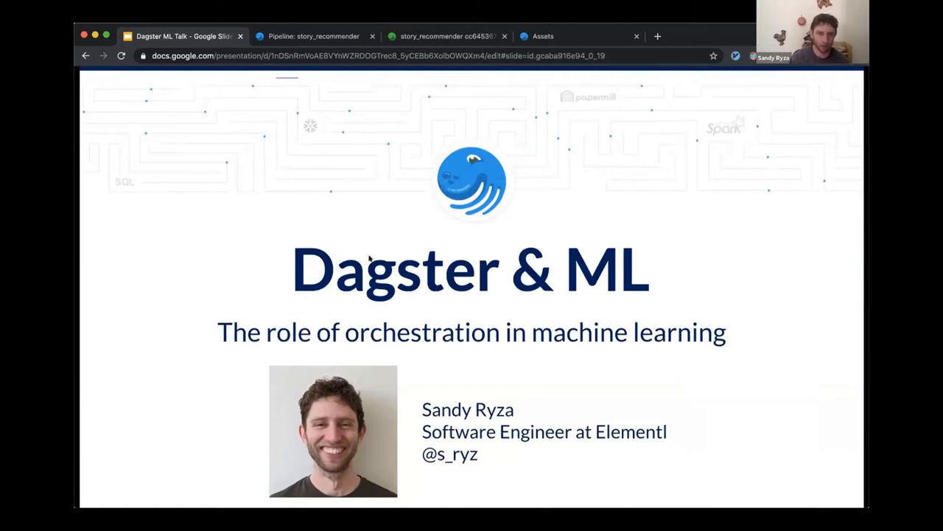
# Advance from the Dagster & ML title slide to the ingest, ETL and ML platforms diagram.
pyautogui.press('Right')
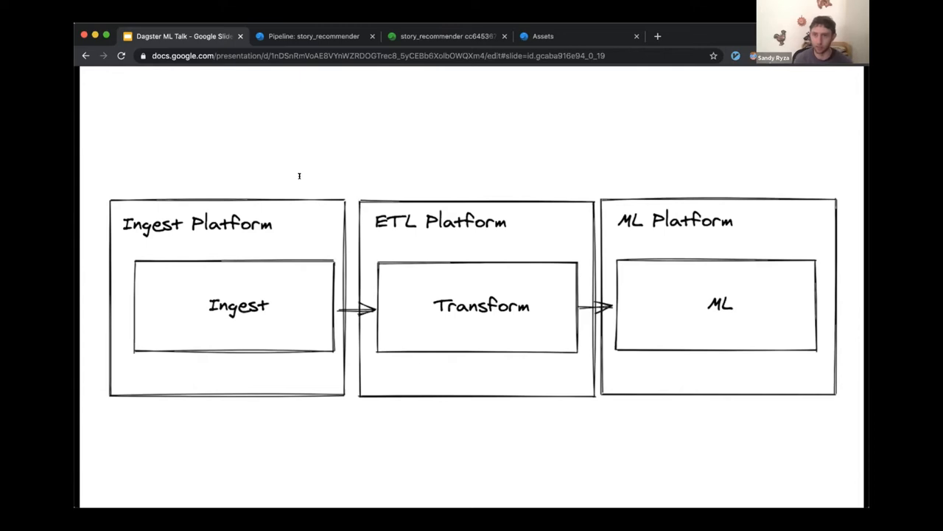
# Advance to 'A realistic ML DAG', with its tables, features, model and predictions.
pyautogui.press('Right')
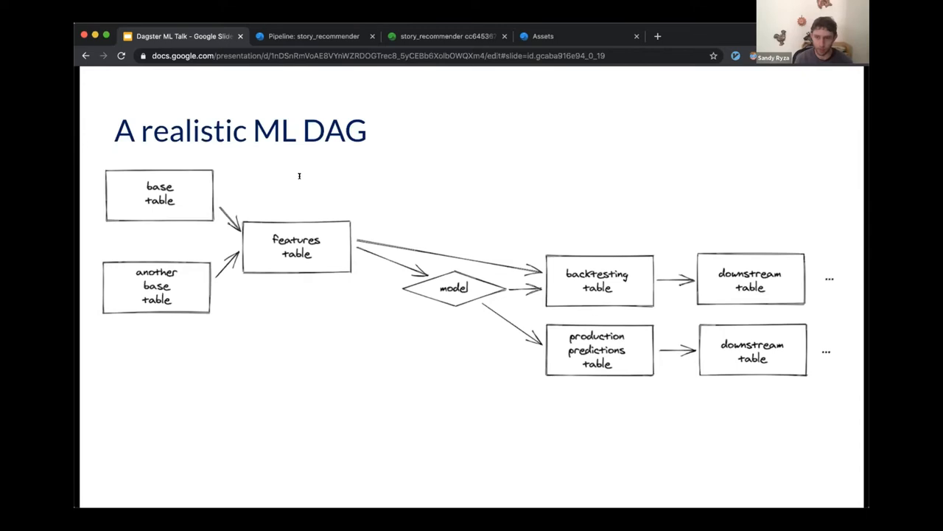
# Advance to 'What happens if this changes?', with base and metrics tables marked.
pyautogui.press('right')
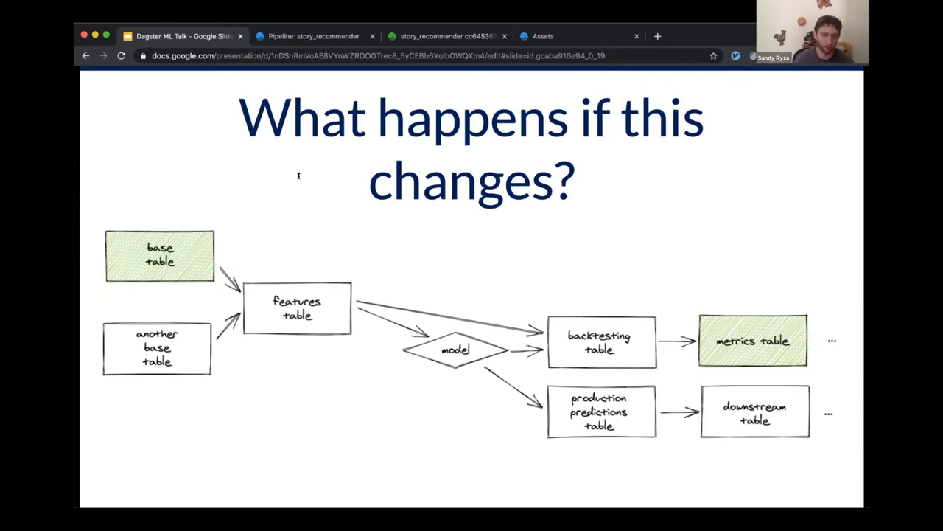
pyautogui.moveTo(349, 267)
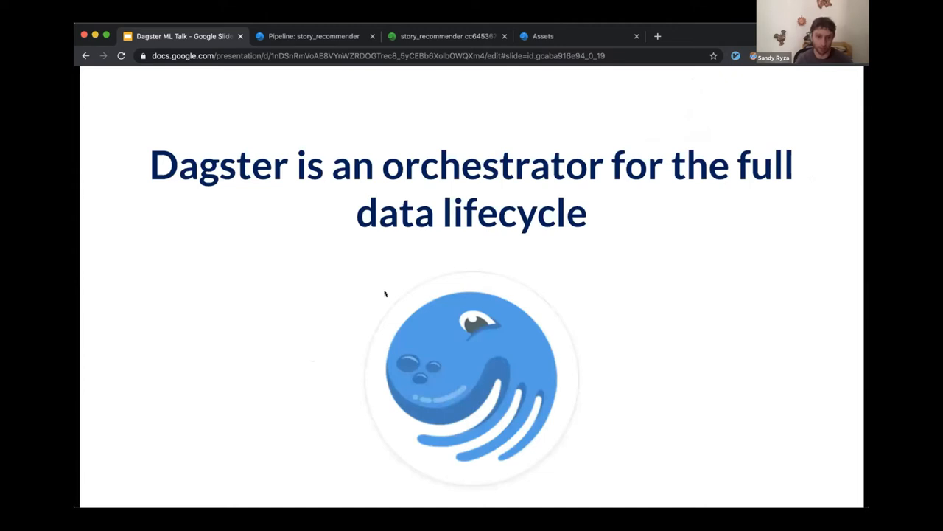
# Advance to 'The Full Data Development Lifecycle' slide with its three stages.
pyautogui.press('right')
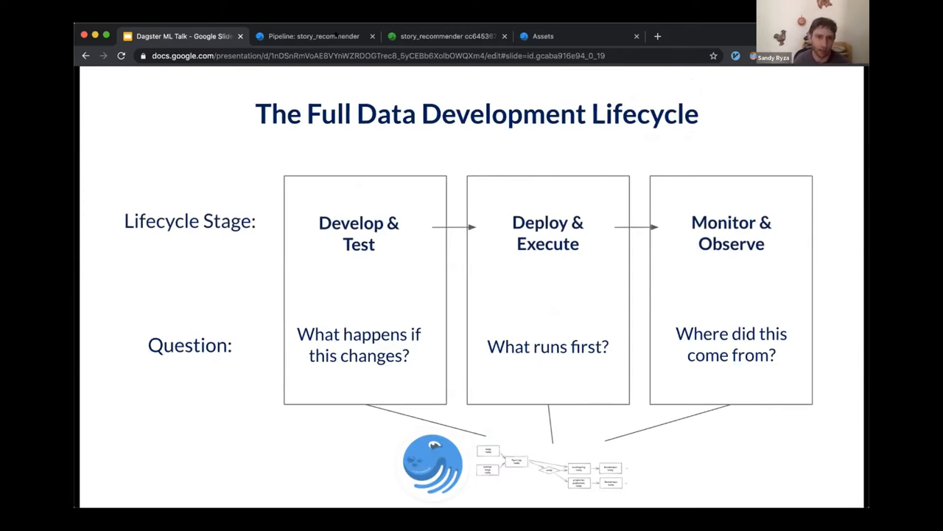
pyautogui.moveTo(406, 71)
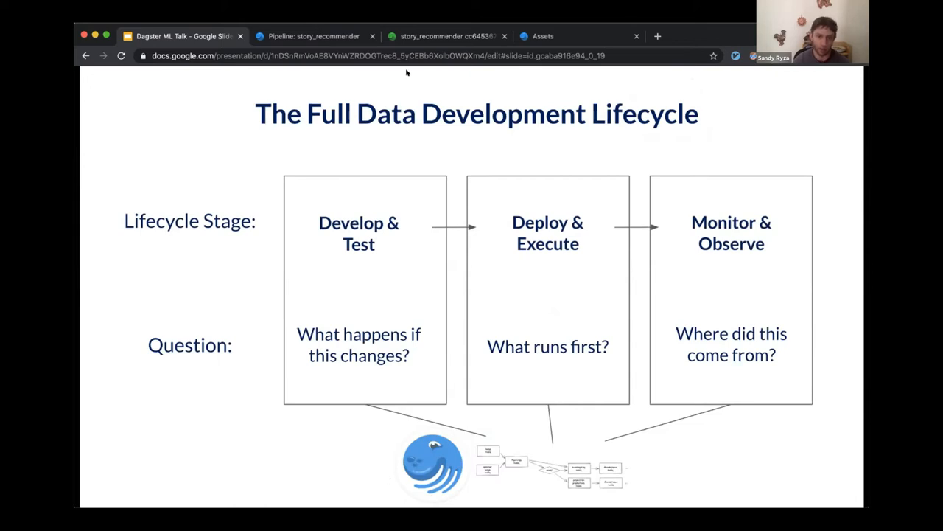
pyautogui.moveTo(783, 505)
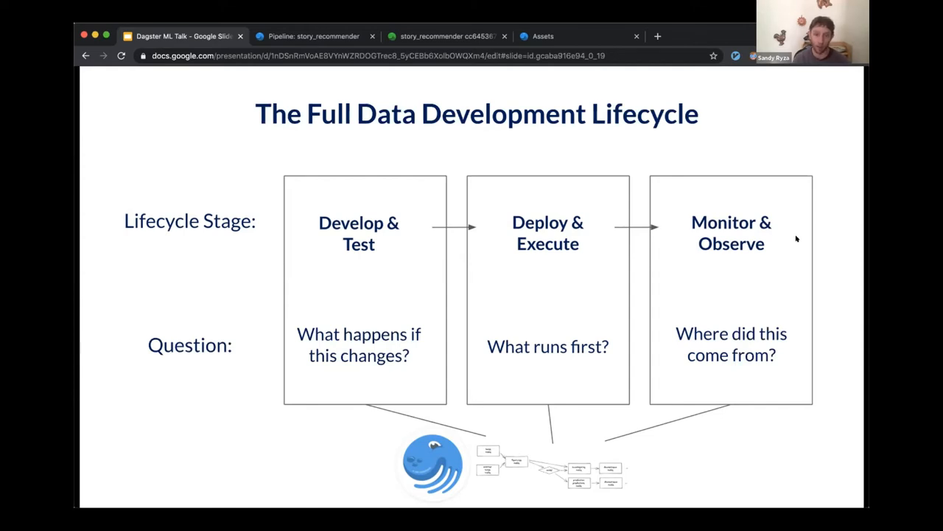
pyautogui.moveTo(483, 251)
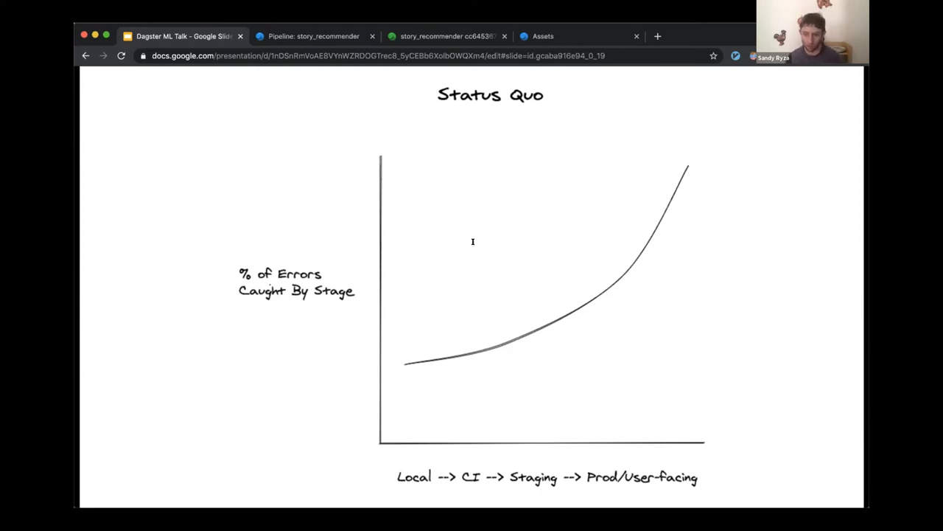
# Leave the Status Quo errors-by-stage chart for 'The Goal' slide.
pyautogui.press('right')
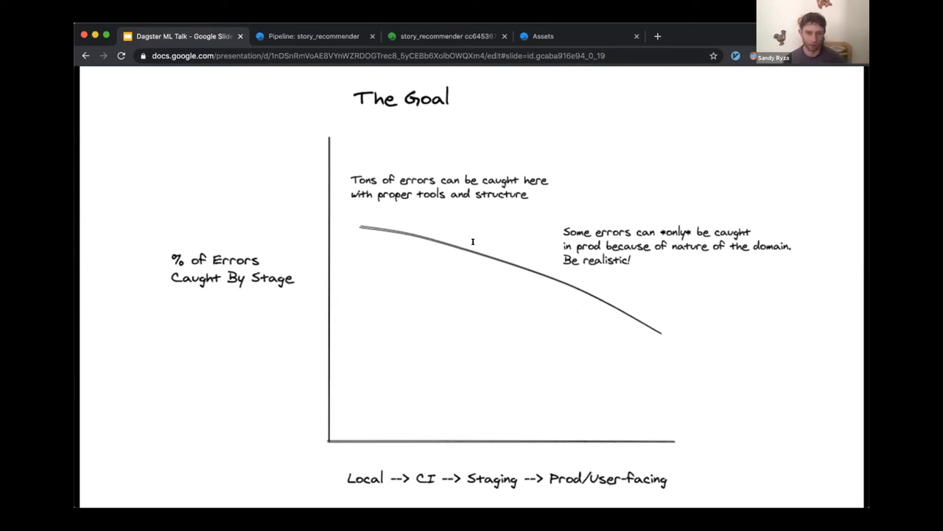
# Advance from The Goal chart to the 'A Dagster Pipeline' slide.
pyautogui.press('Right')
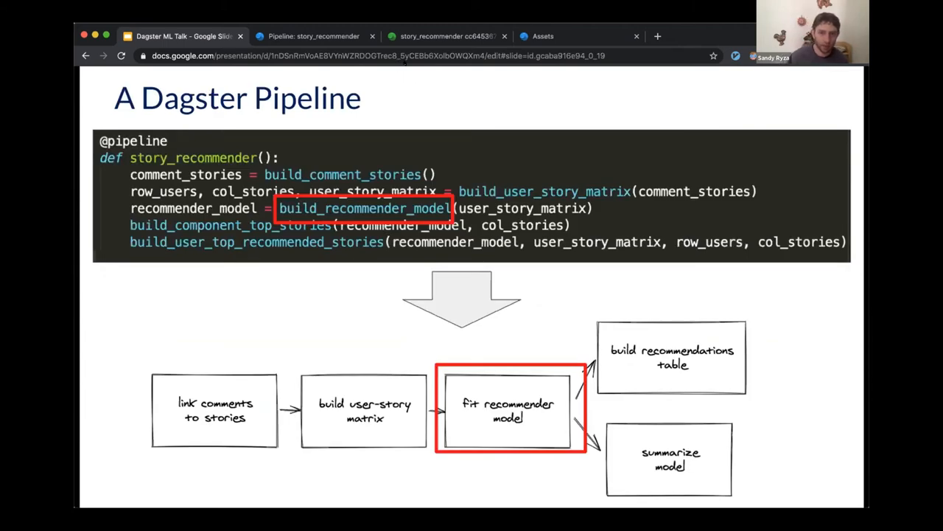
pyautogui.moveTo(574, 301)
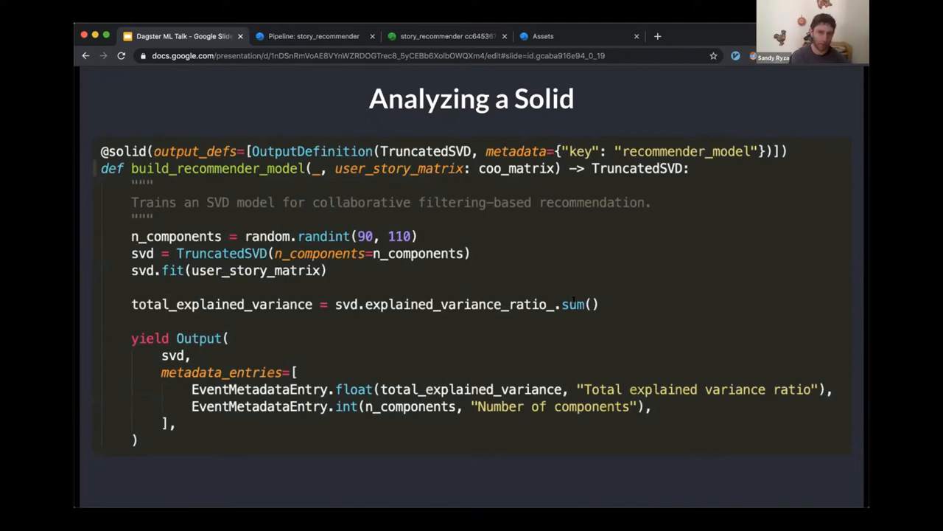
pyautogui.moveTo(154, 206)
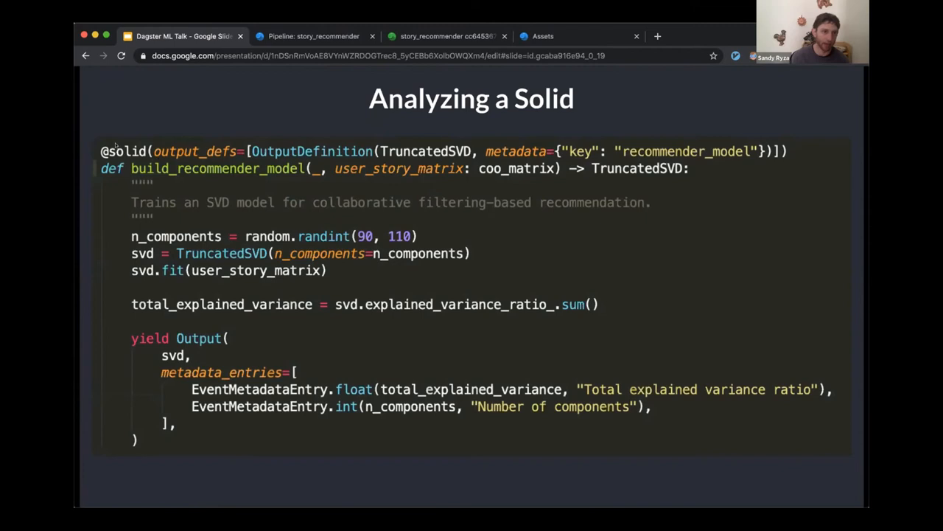
pyautogui.moveTo(519, 258)
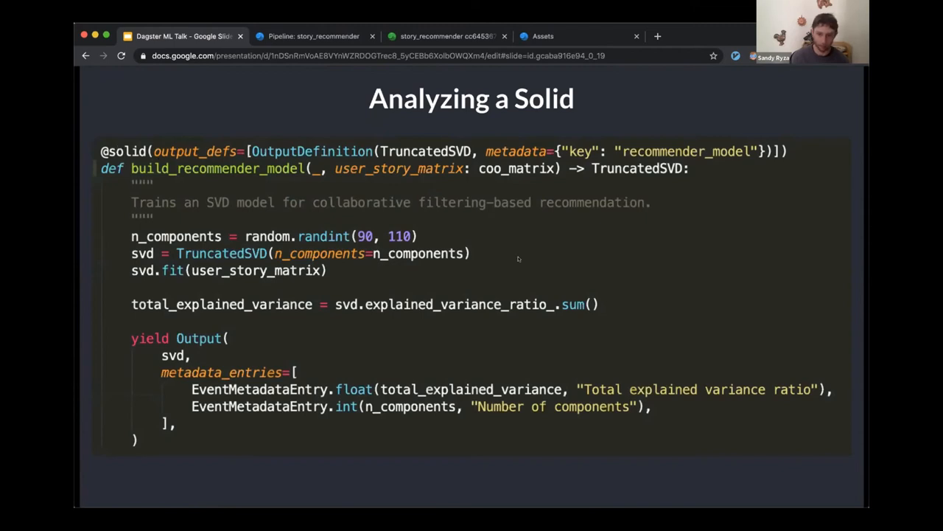
pyautogui.moveTo(564, 290)
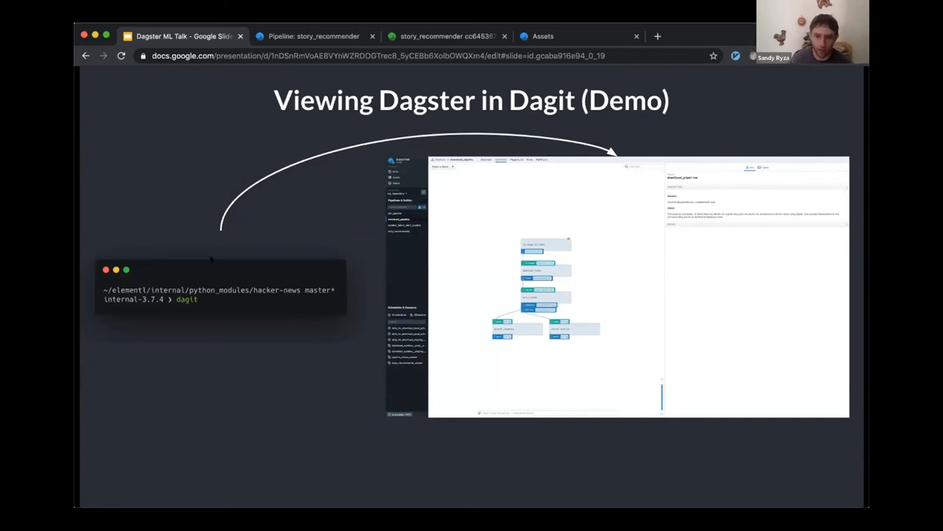
# Switch to the Dagit tab showing the story_recommender pipeline graph.
pyautogui.click(313, 36)
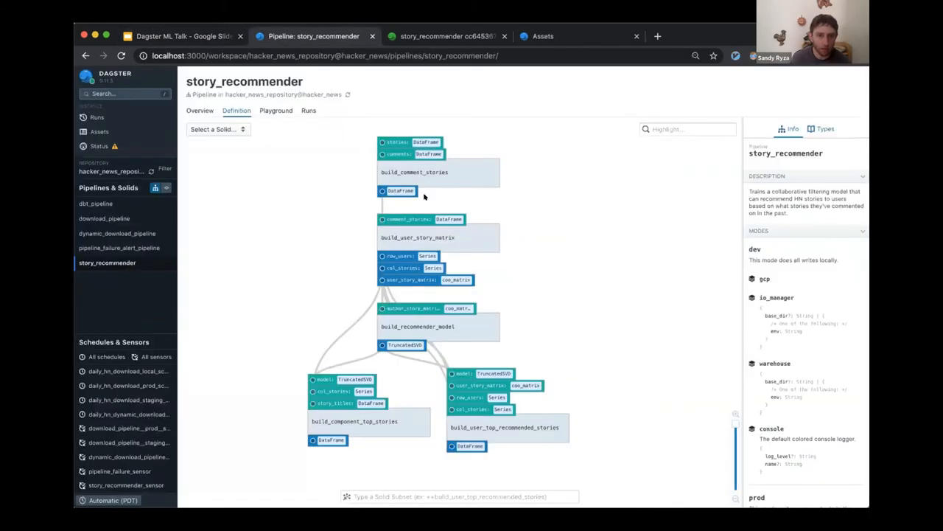
pyautogui.moveTo(566, 295)
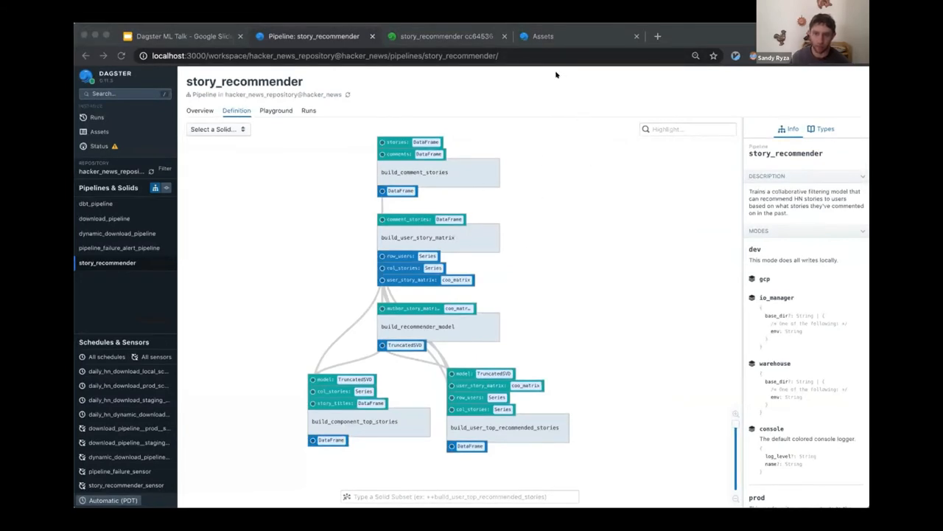
pyautogui.moveTo(569, 98)
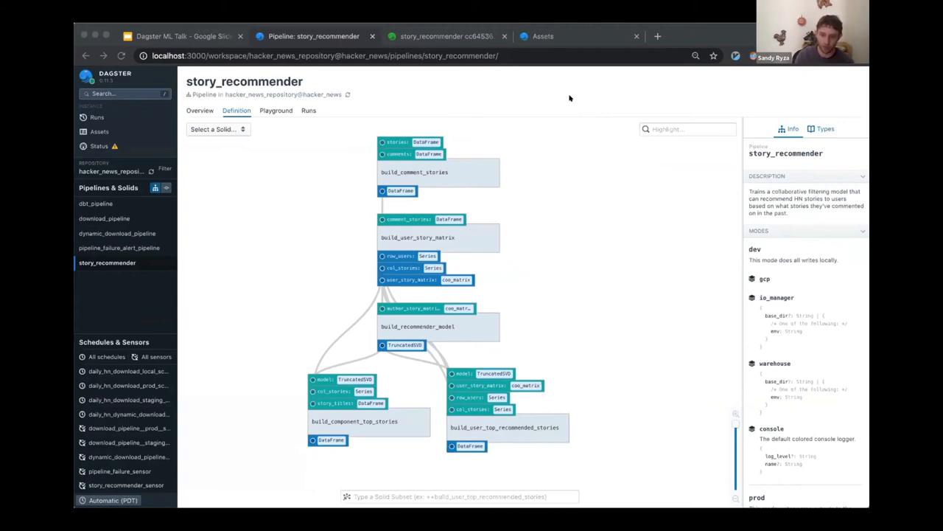
pyautogui.moveTo(269, 154)
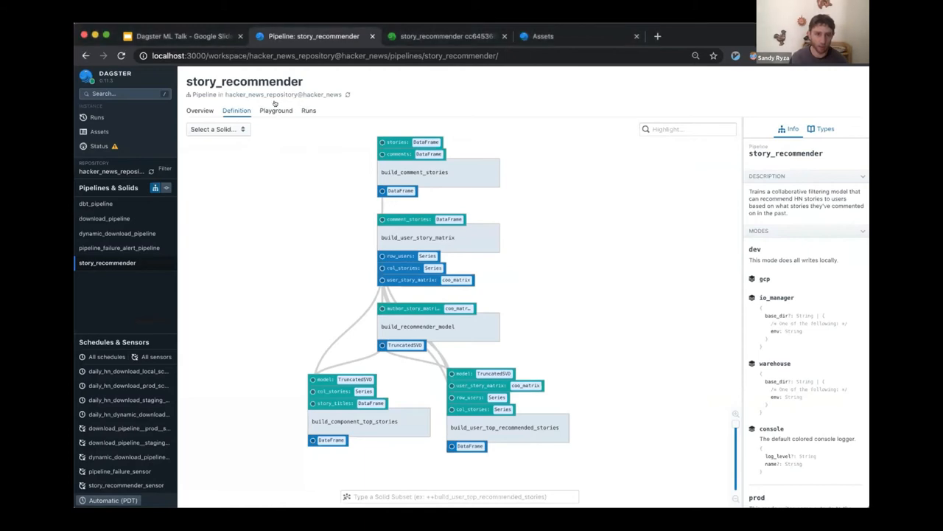
pyautogui.click(275, 111)
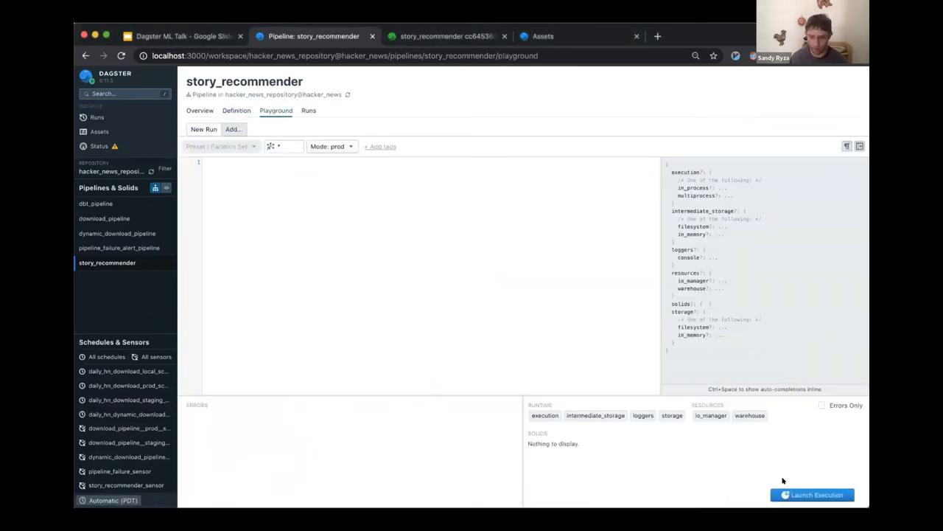
# Launch a new story_recommender run, then bring up the earlier successful run cc645367.
pyautogui.click(812, 494)
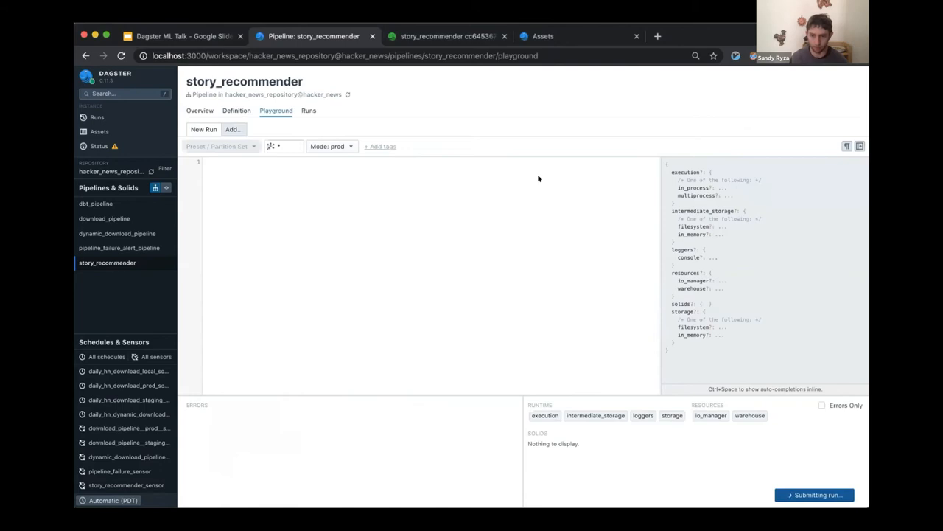
pyautogui.click(813, 494)
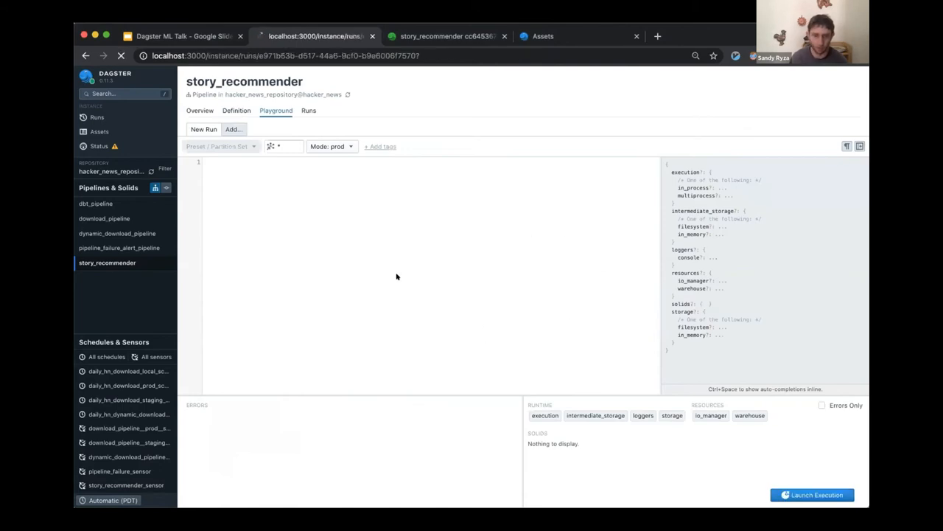
pyautogui.click(811, 495)
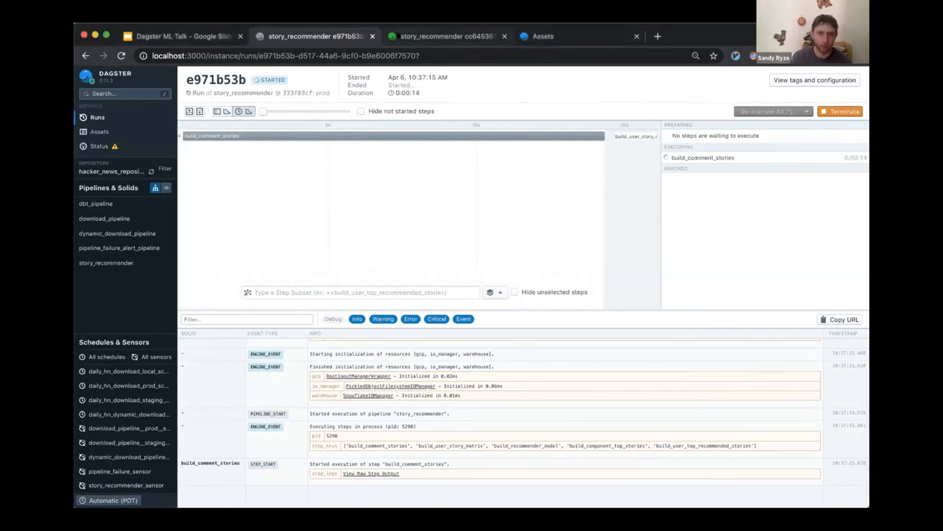
pyautogui.click(448, 35)
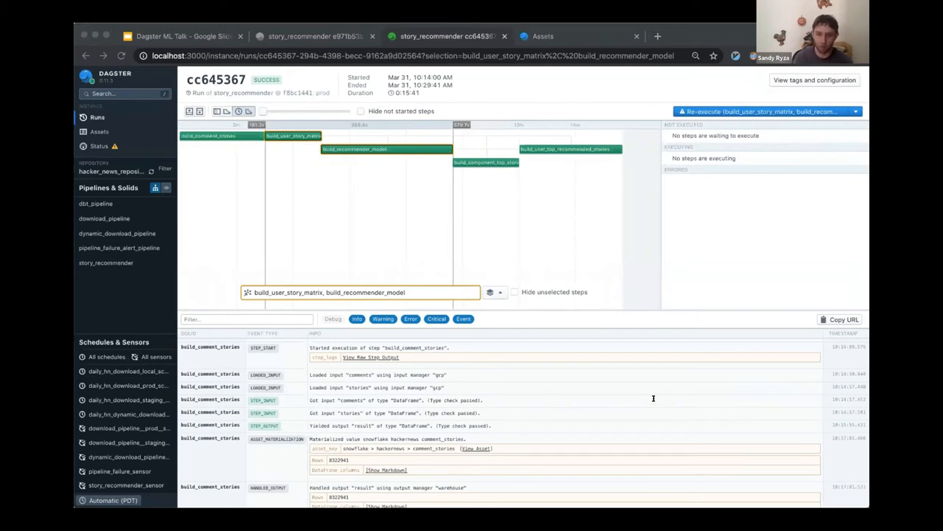
pyautogui.moveTo(439, 340)
pyautogui.write('build_')
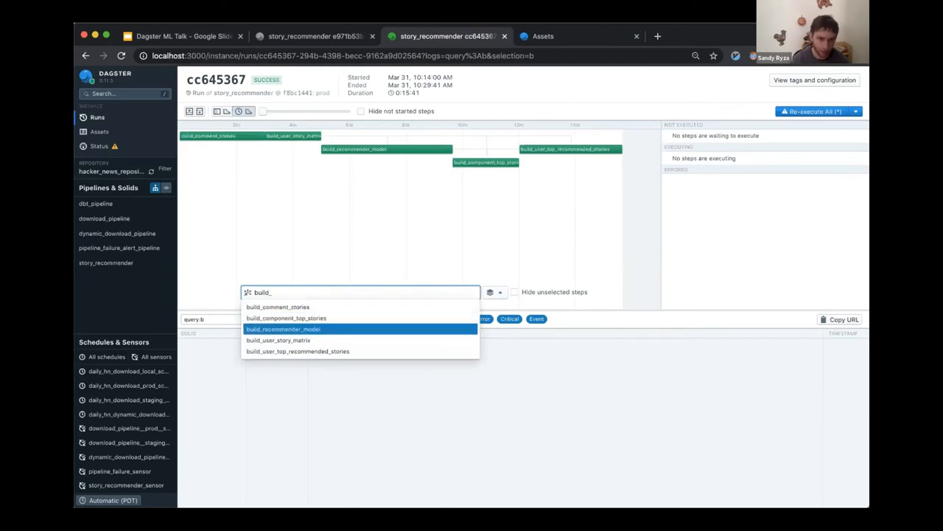
# Add build_user_story_matrix and build_recommender_model to run cc645367's step subset.
pyautogui.click(278, 340)
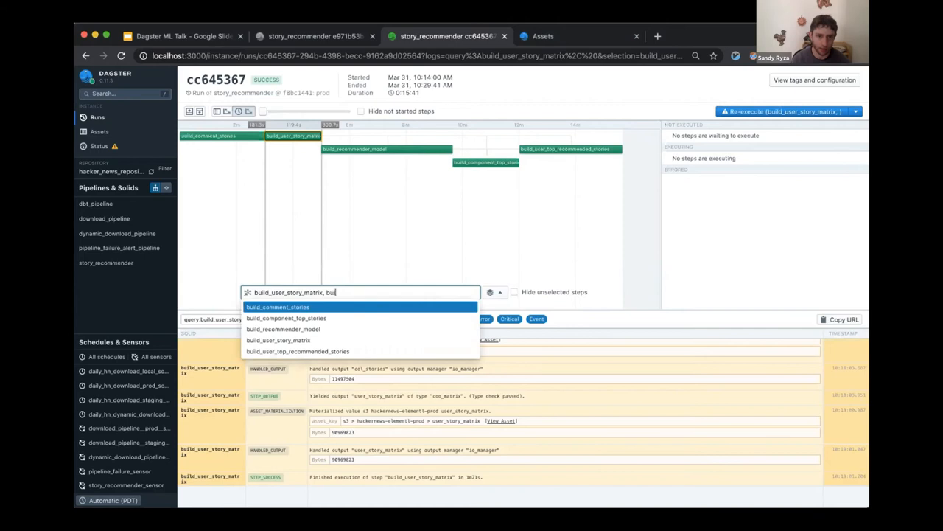
pyautogui.click(283, 329)
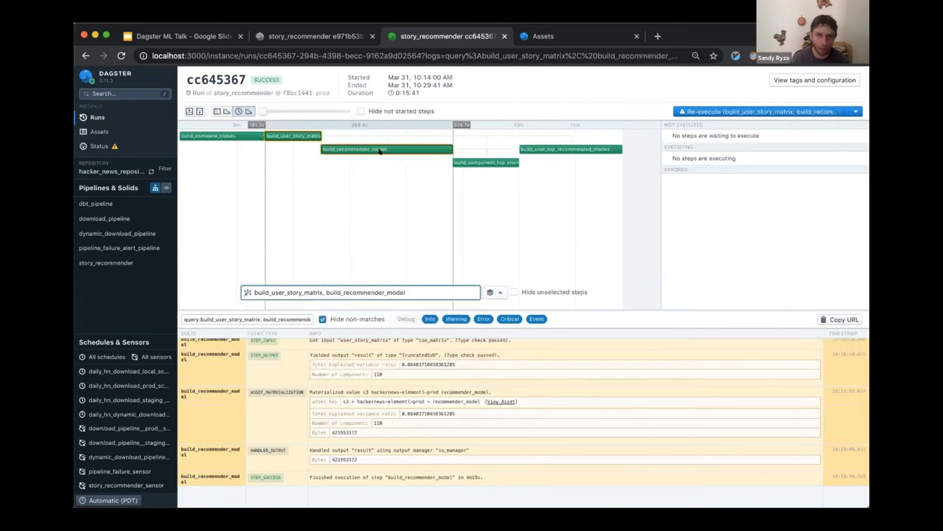
pyautogui.moveTo(759, 112)
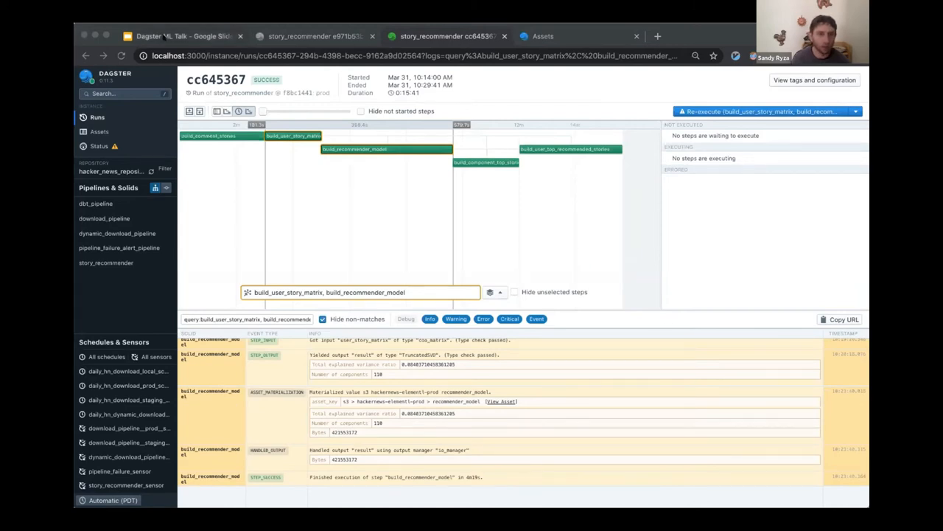
# Return from Dagit to the Google Slides presentation tab.
pyautogui.click(180, 35)
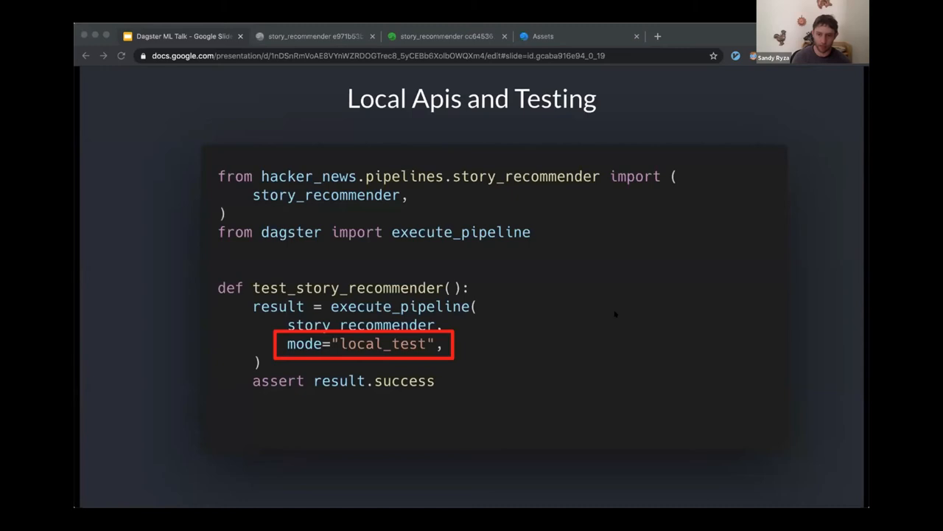
pyautogui.moveTo(246, 251)
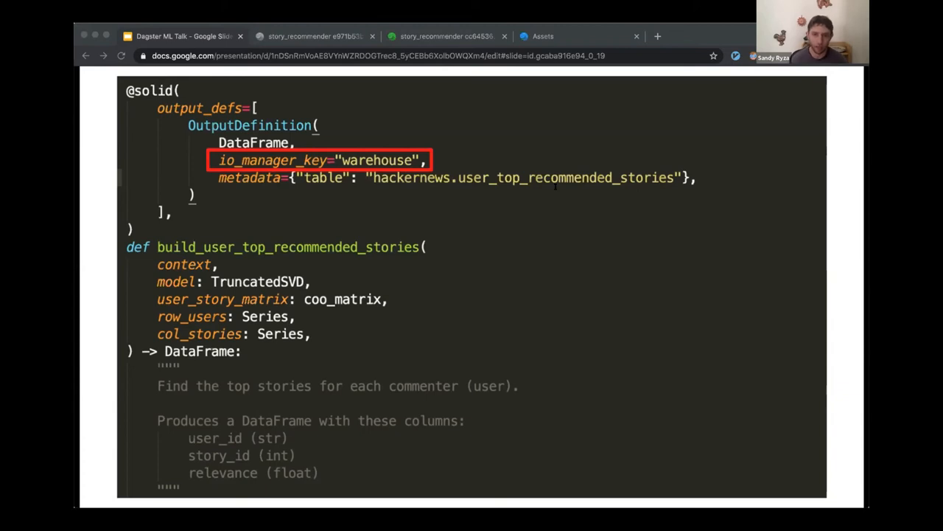
# Advance from the solid definition slide to the DEV_MODE/PROD_MODE definitions slide.
pyautogui.press('right')
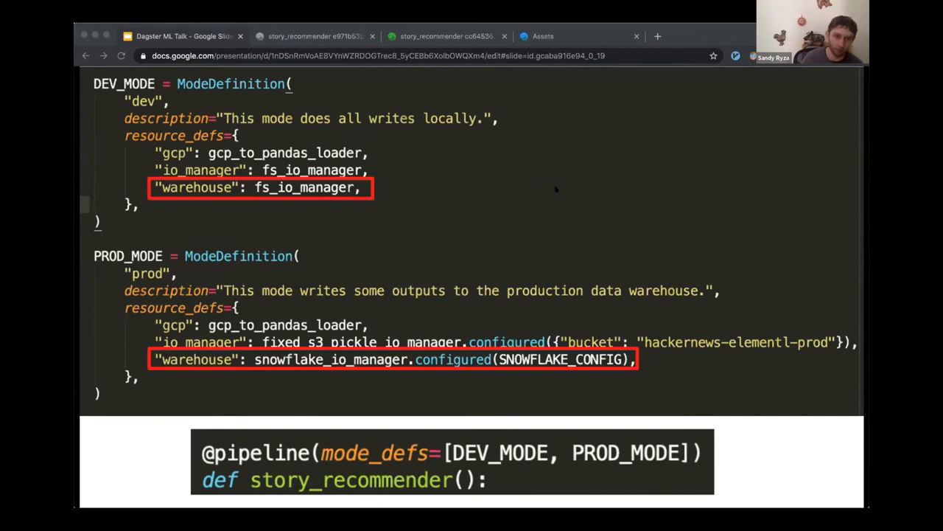
pyautogui.press('Right')
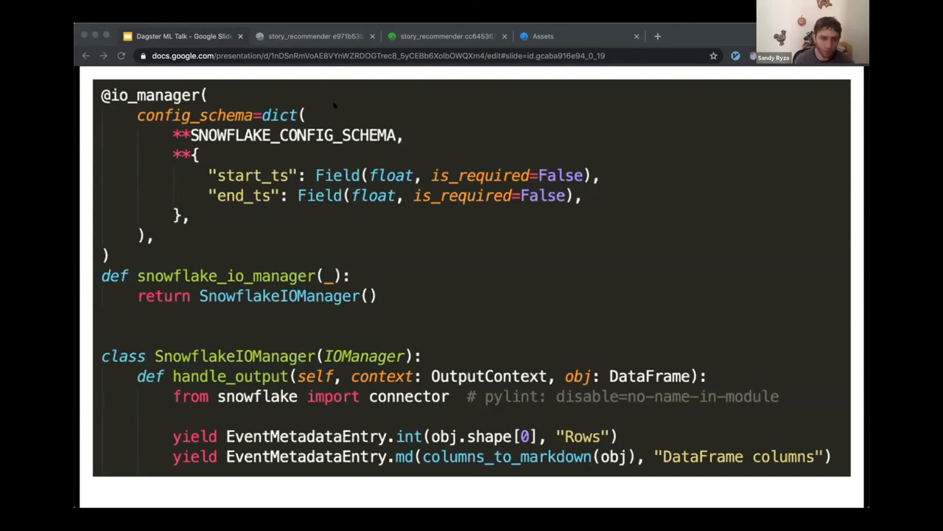
pyautogui.moveTo(608, 257)
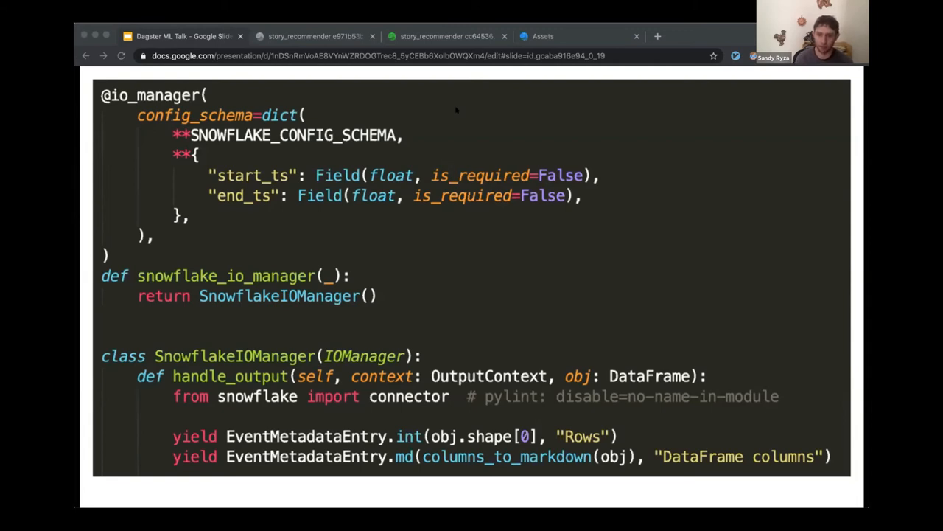
pyautogui.moveTo(221, 379)
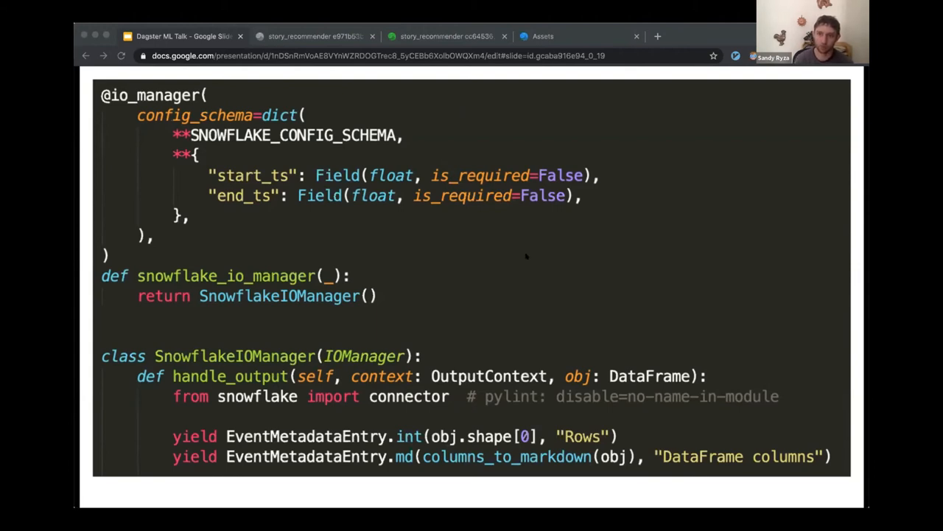
# Advance past the Snowflake io_manager code slide to the Schedules slide.
pyautogui.press('right')
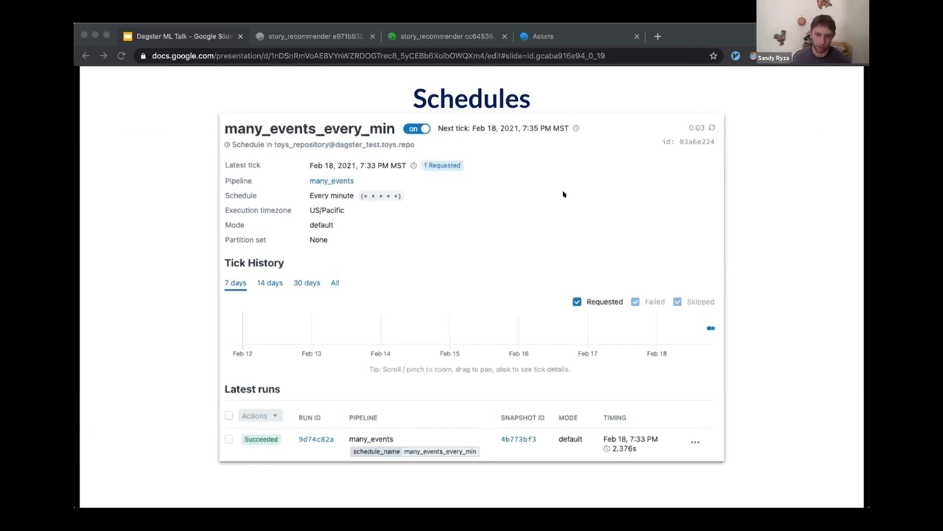
pyautogui.moveTo(387, 290)
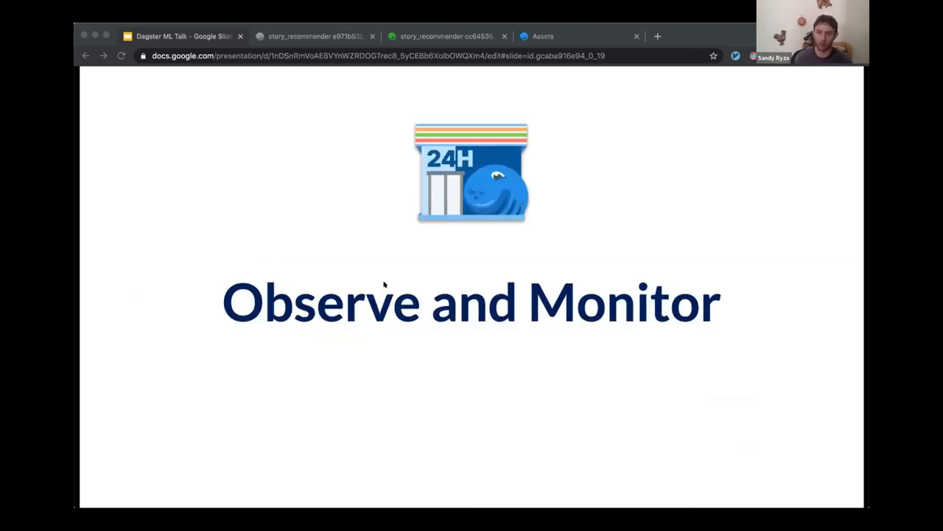
pyautogui.moveTo(381, 266)
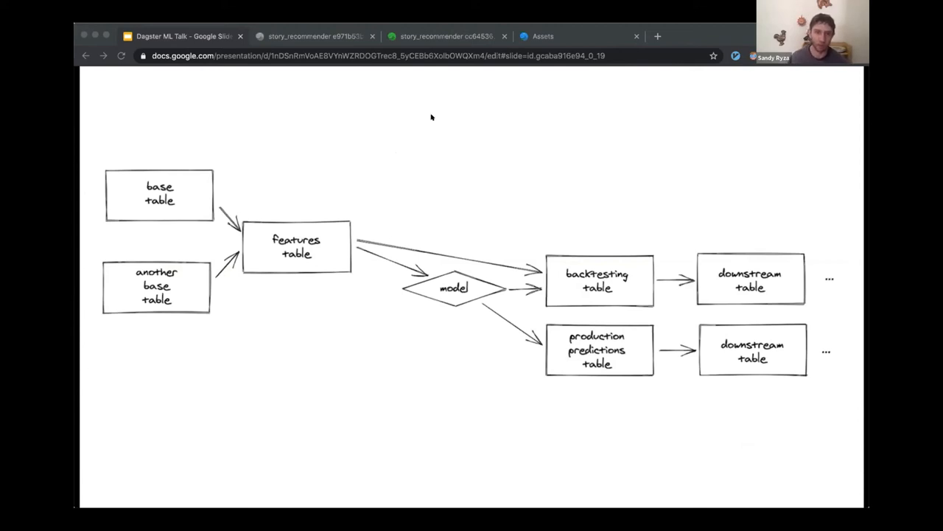
pyautogui.moveTo(681, 92)
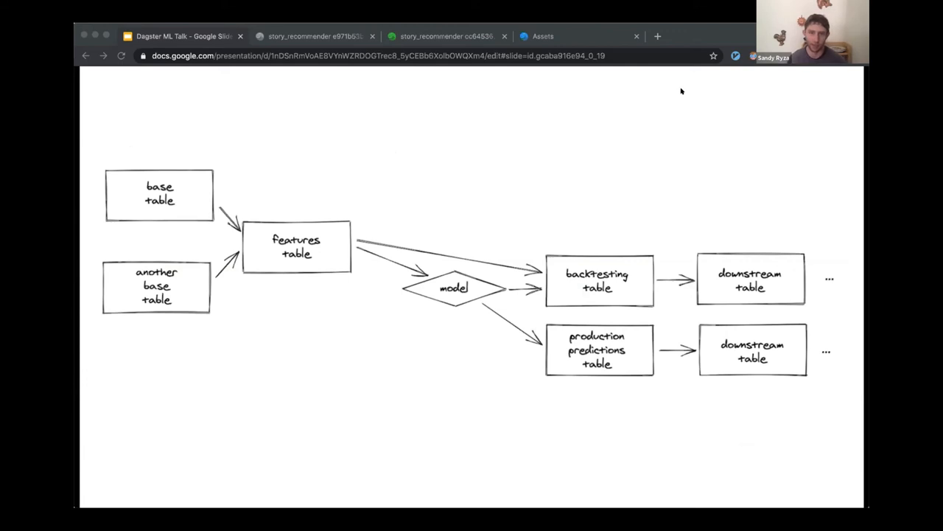
pyautogui.moveTo(297, 105)
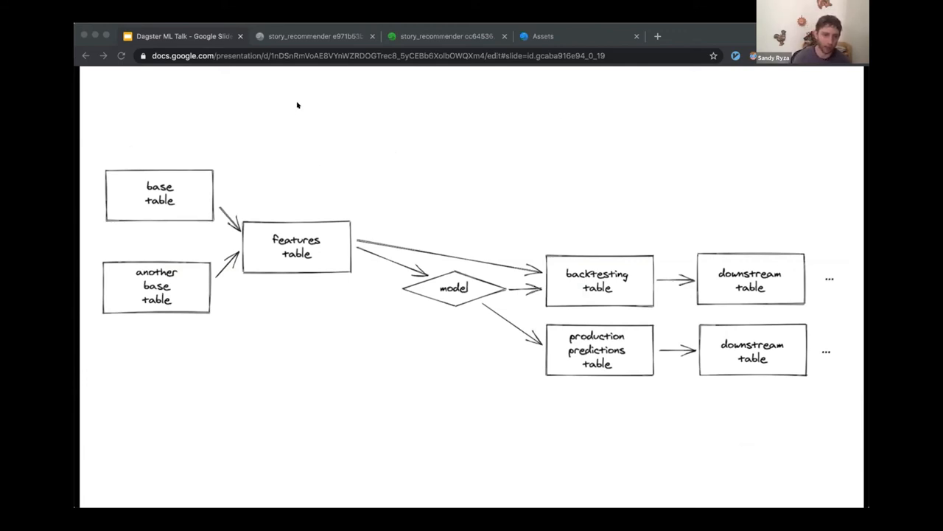
pyautogui.moveTo(448, 207)
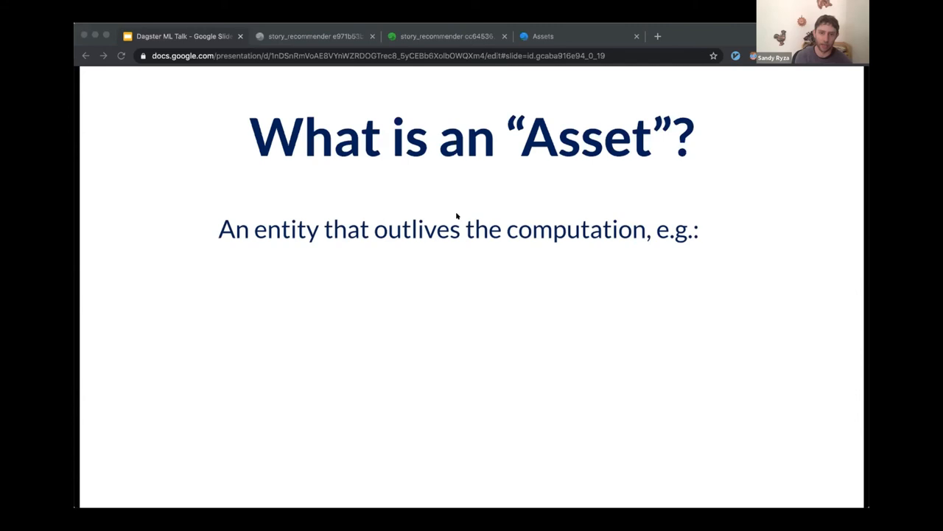
# Reveal the warehouse table, Parquet file and pickled ML model examples, reaching Demo 2.
pyautogui.press('right')
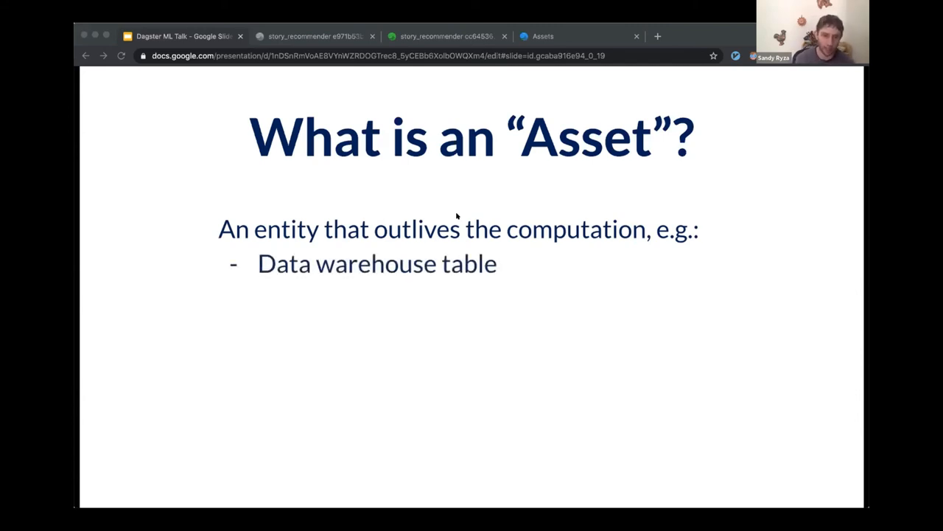
pyautogui.press('right')
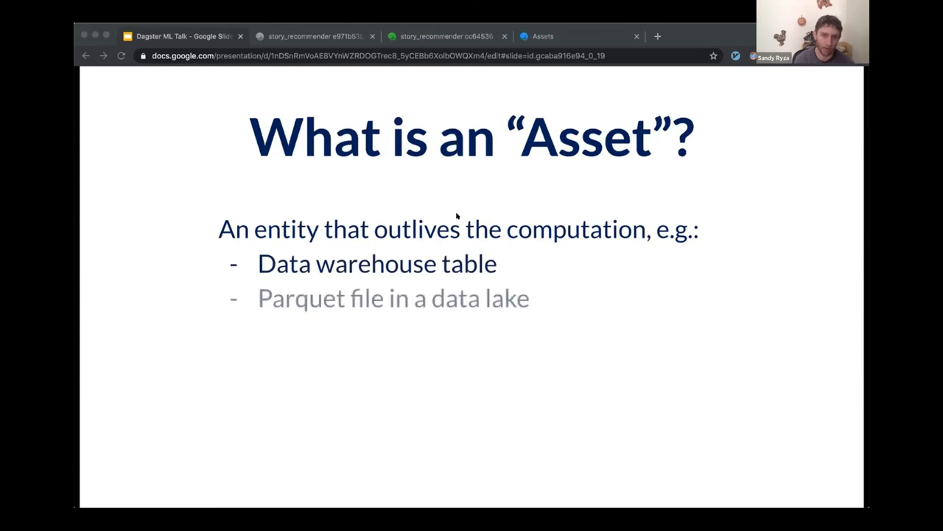
pyautogui.press('right')
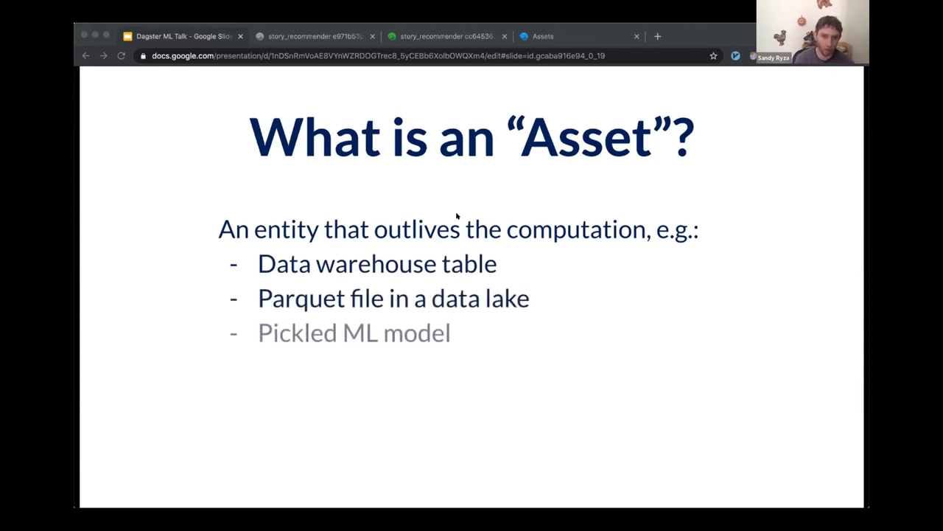
pyautogui.press('right')
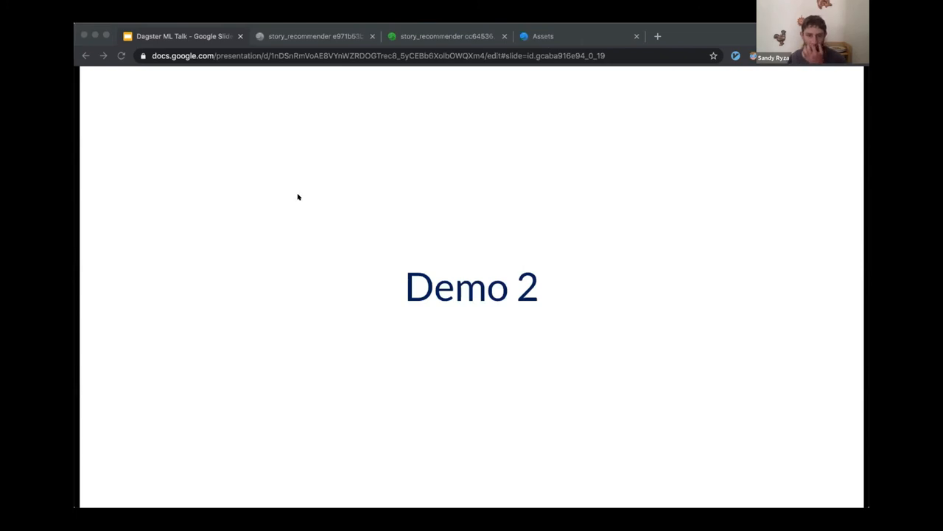
pyautogui.moveTo(580, 196)
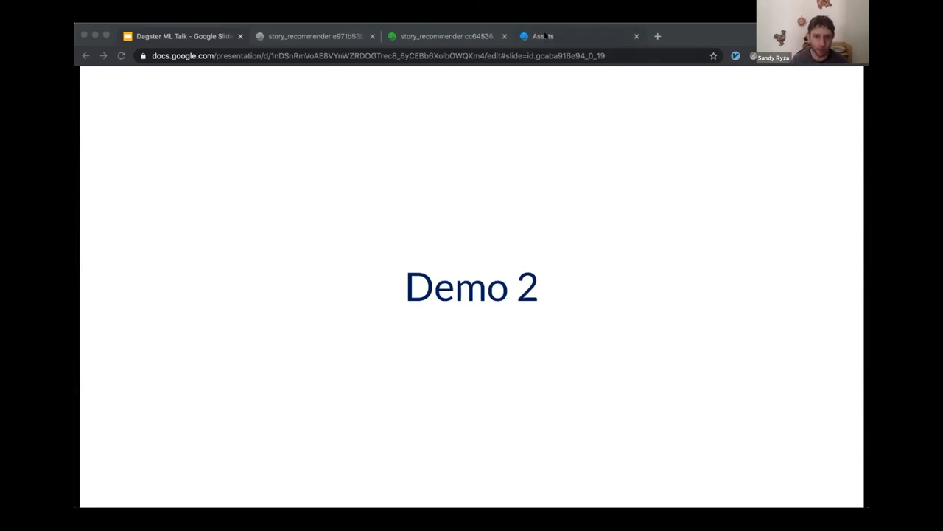
# Switch to the Dagit Assets catalog browser tab for the demo.
pyautogui.click(543, 35)
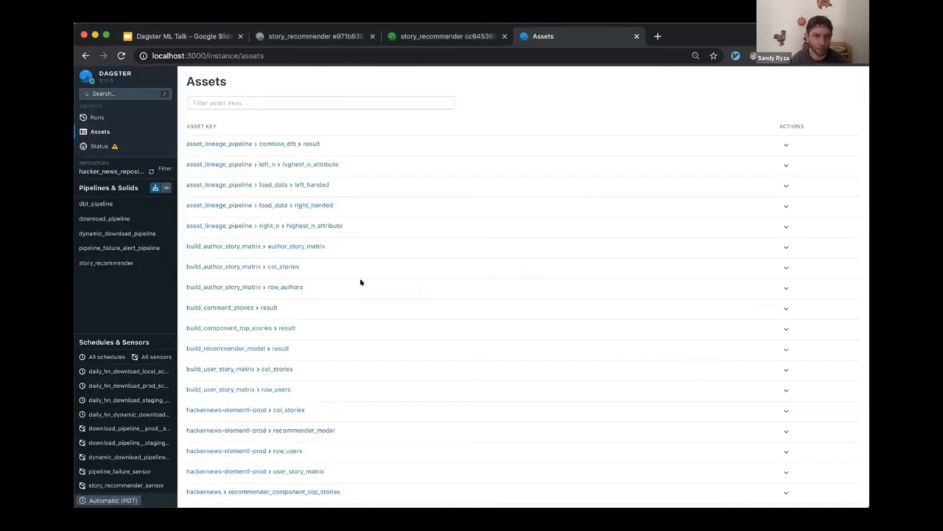
pyautogui.scroll(-3)
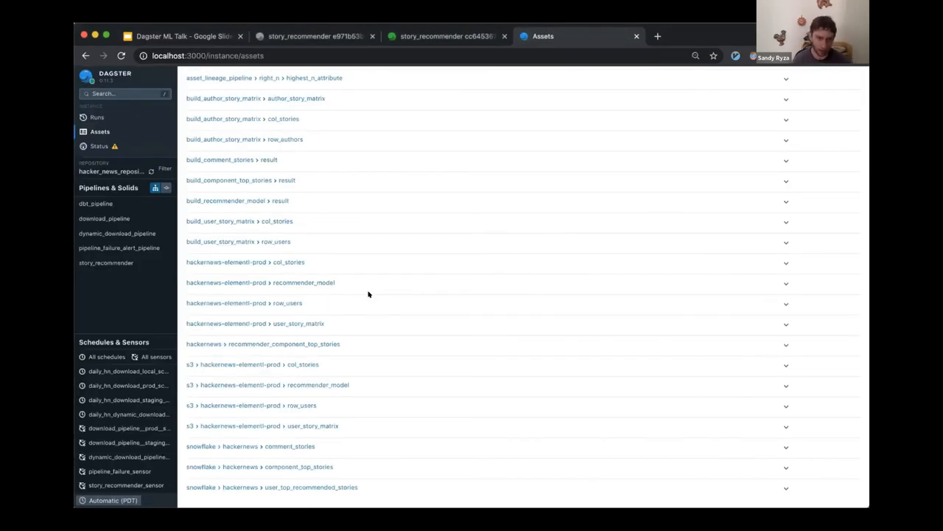
pyautogui.moveTo(282, 371)
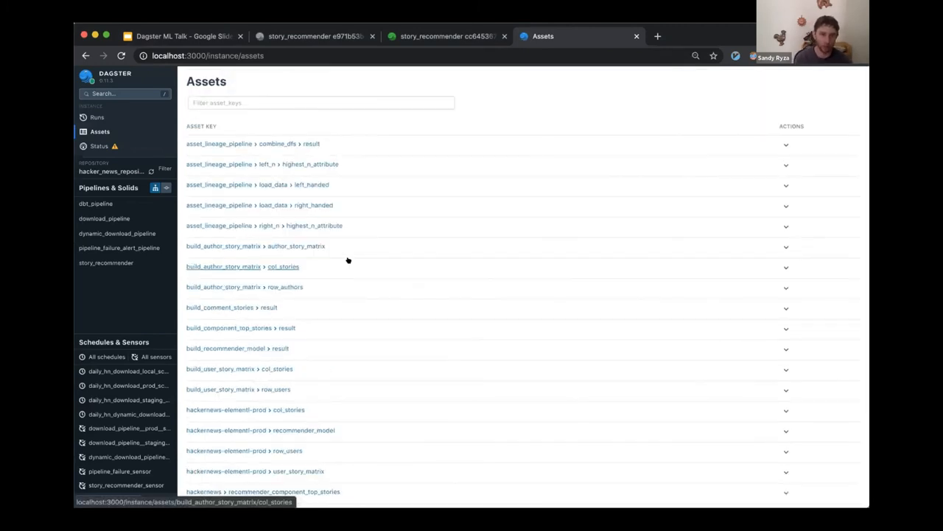
pyautogui.scroll(-3)
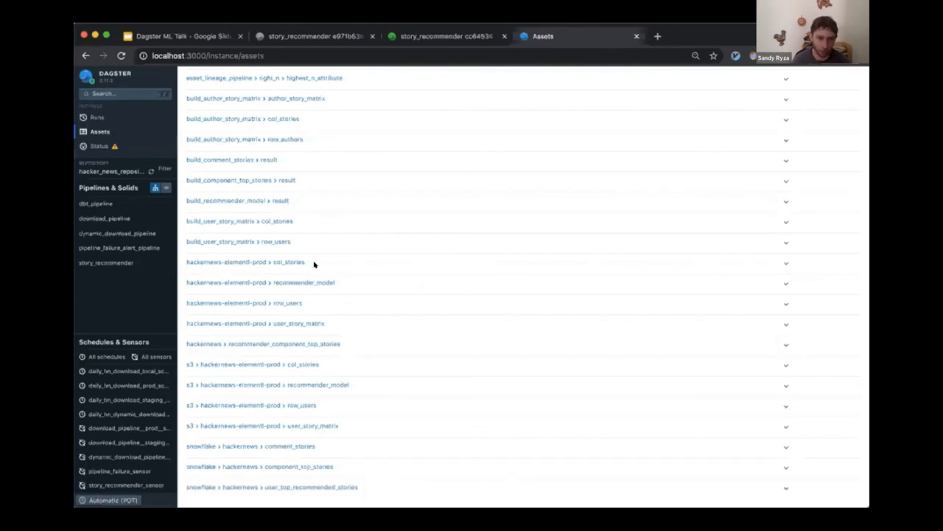
pyautogui.moveTo(263, 486)
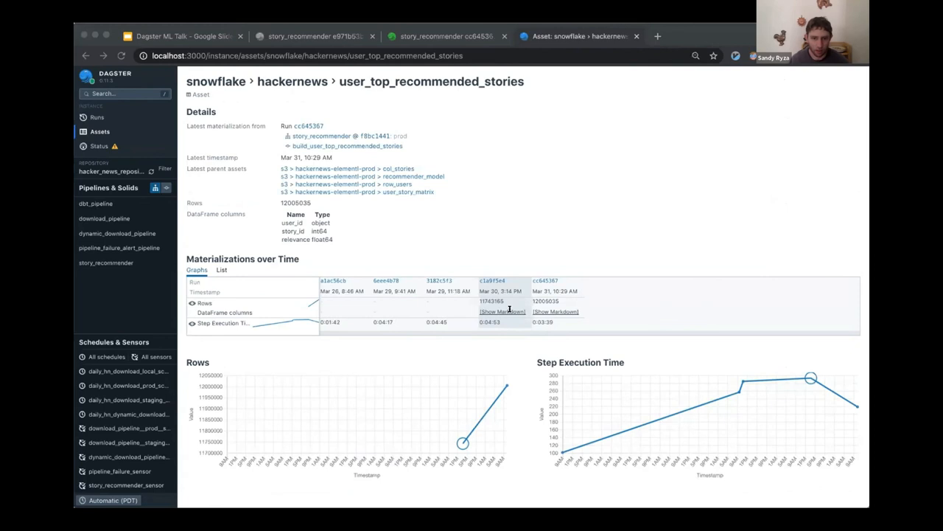
pyautogui.moveTo(503, 269)
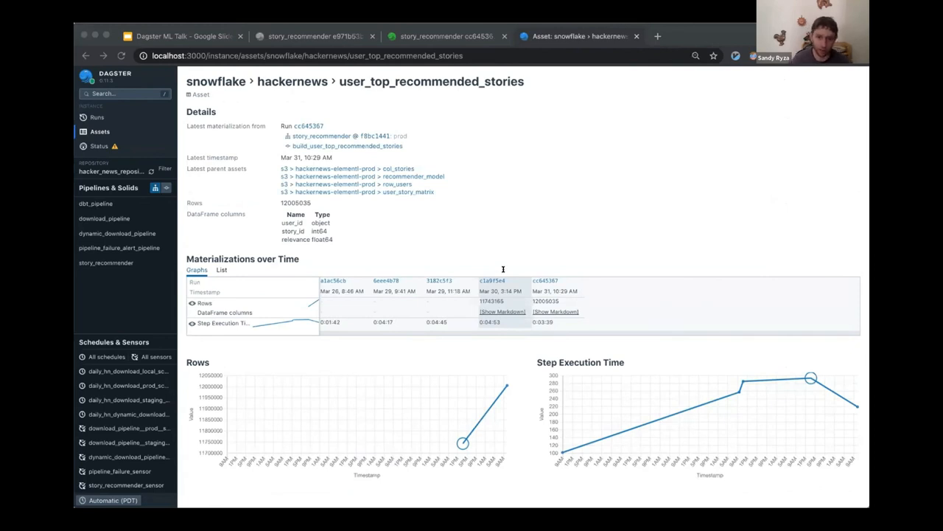
pyautogui.moveTo(652, 187)
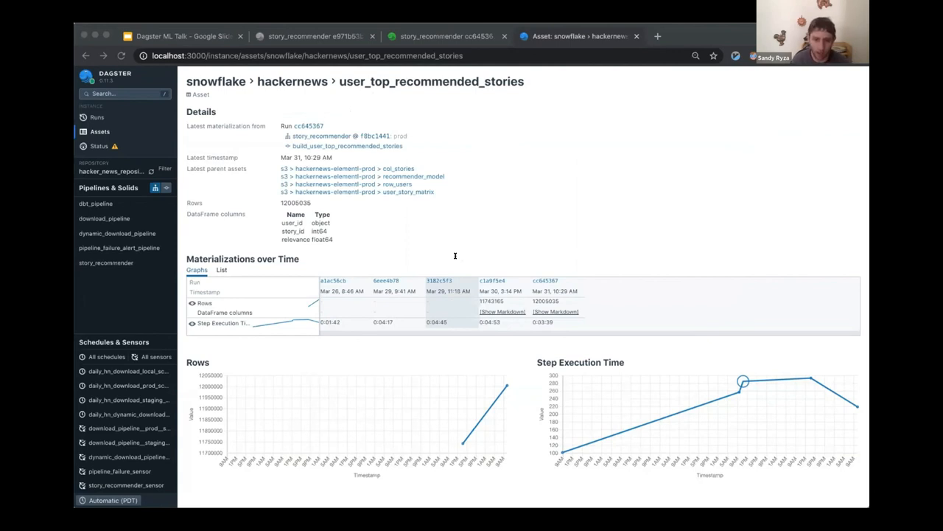
pyautogui.moveTo(664, 221)
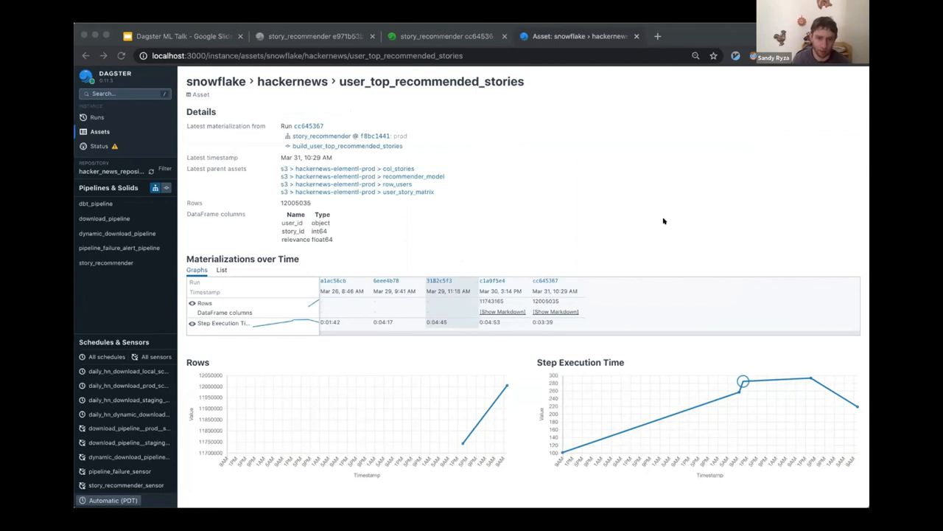
pyautogui.moveTo(424, 424)
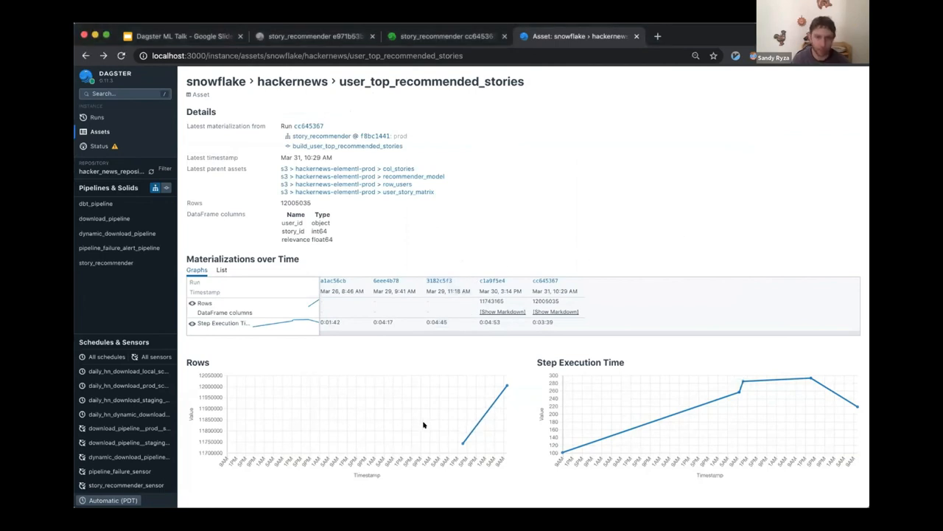
pyautogui.moveTo(398, 393)
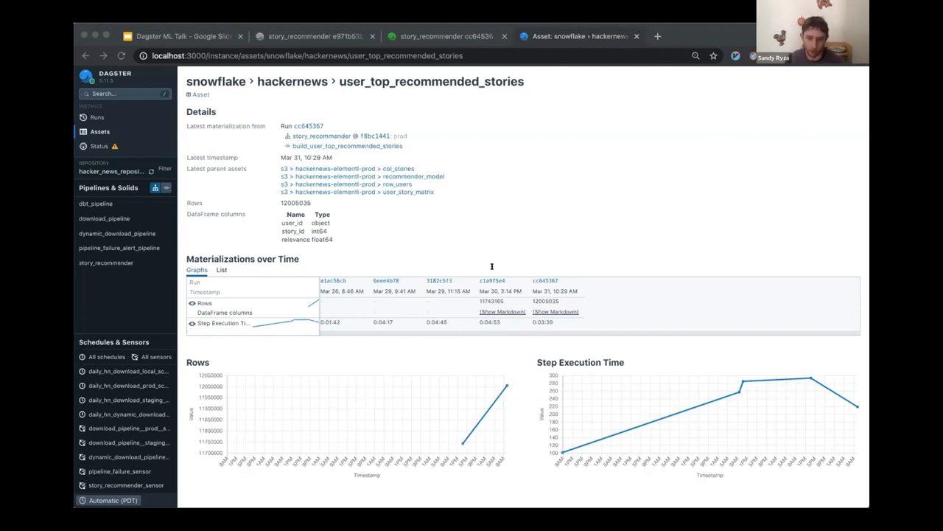
pyautogui.moveTo(321, 105)
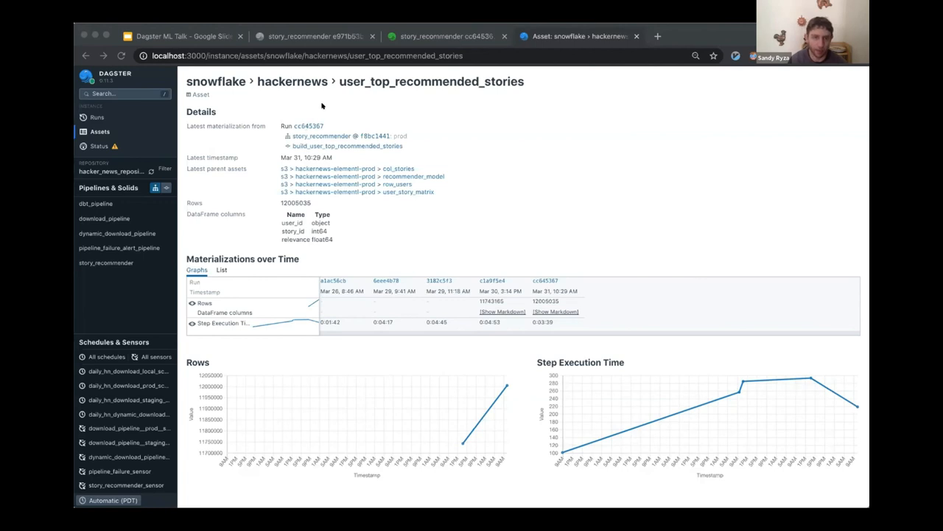
pyautogui.moveTo(474, 177)
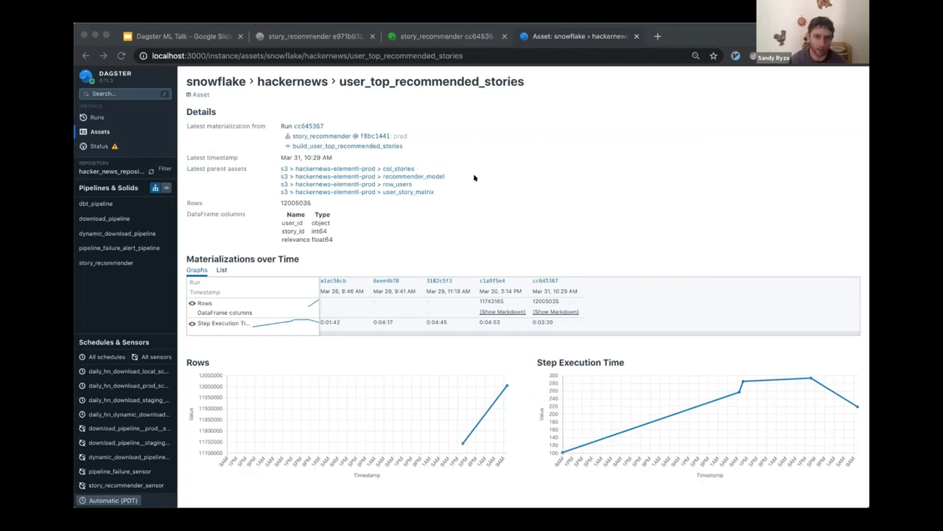
pyautogui.moveTo(361, 137)
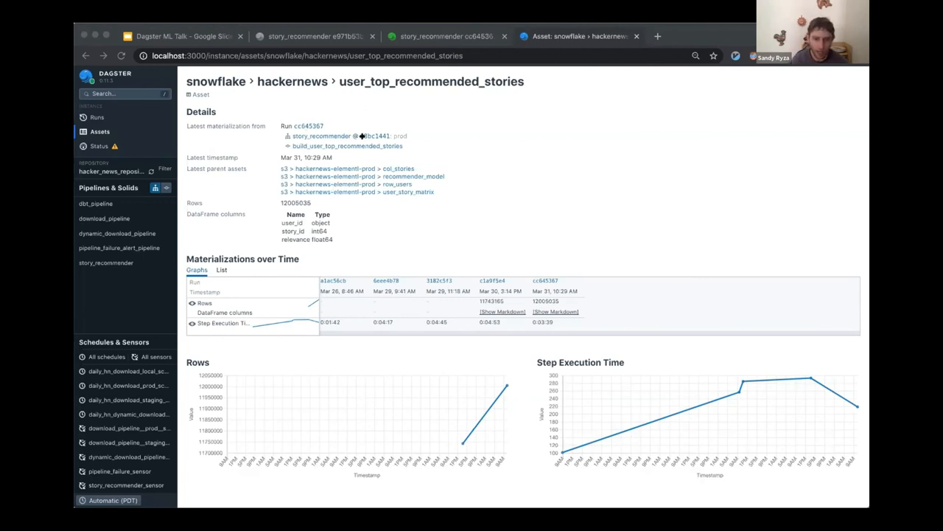
pyautogui.moveTo(438, 269)
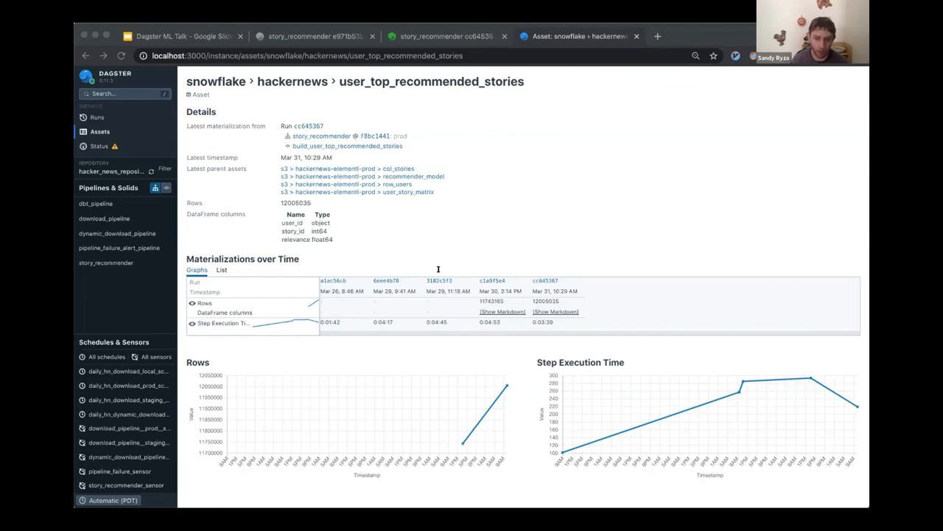
pyautogui.moveTo(578, 203)
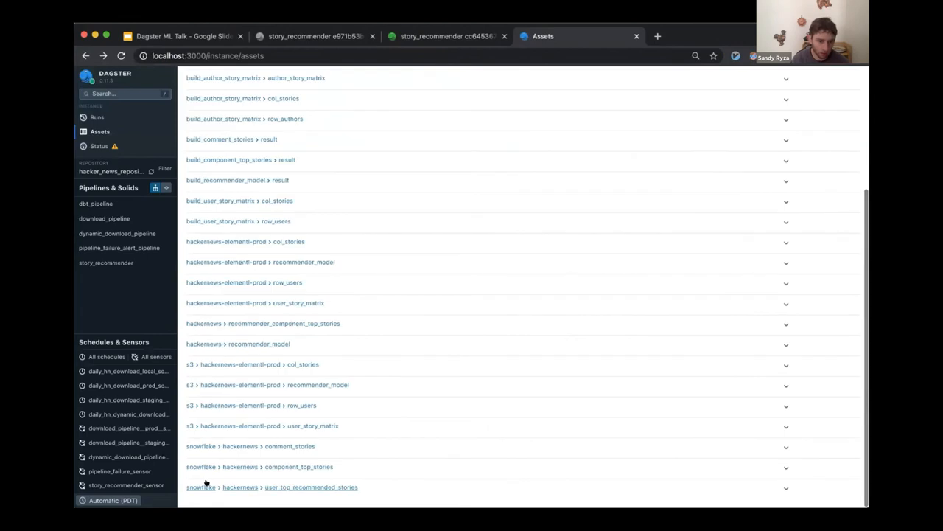
# Open the s3 recommender_model asset and scroll through its materialization charts.
pyautogui.click(311, 486)
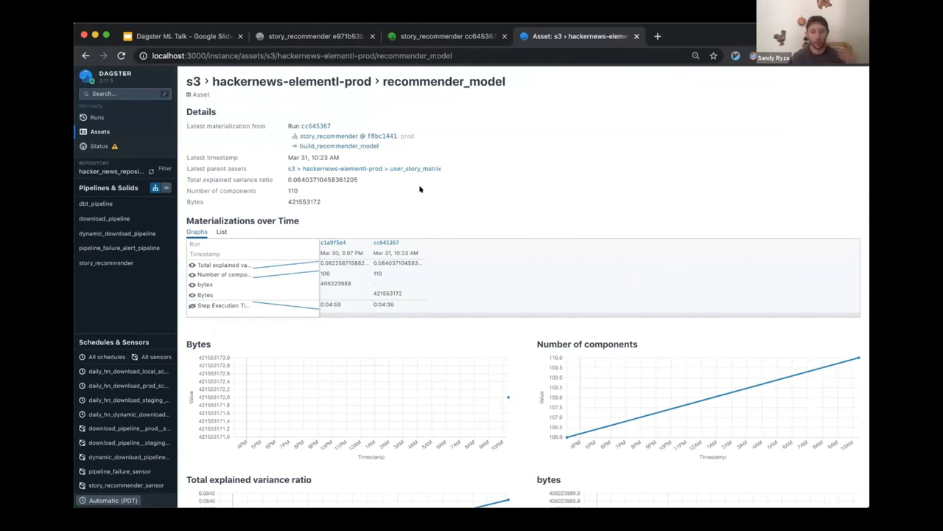
pyautogui.moveTo(432, 176)
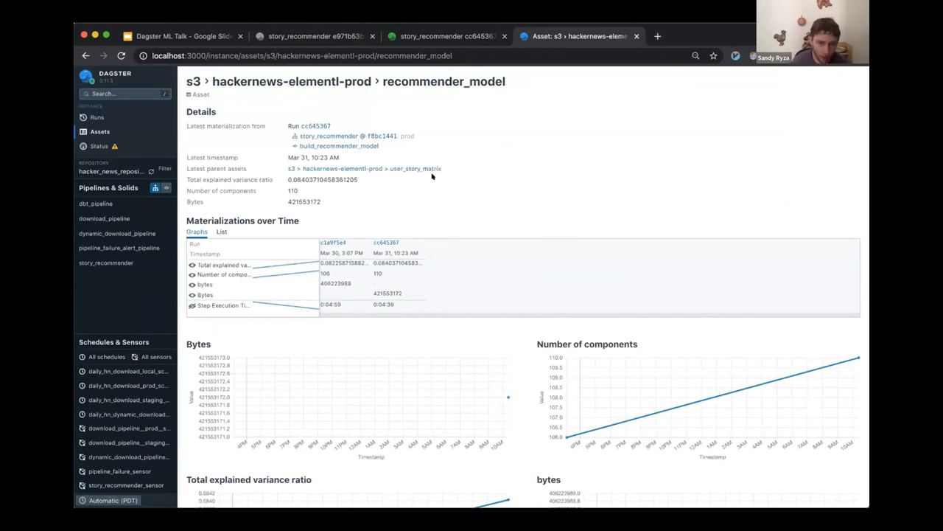
pyautogui.scroll(-3)
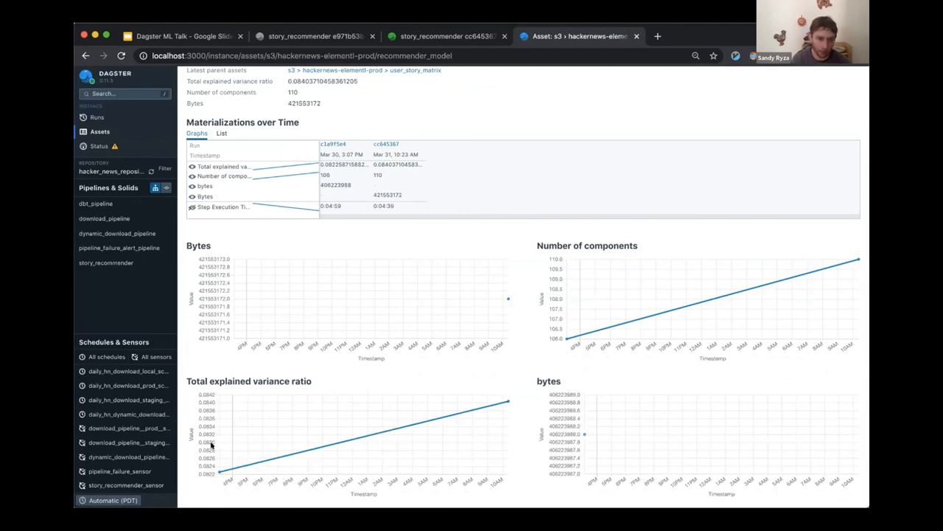
pyautogui.moveTo(217, 435)
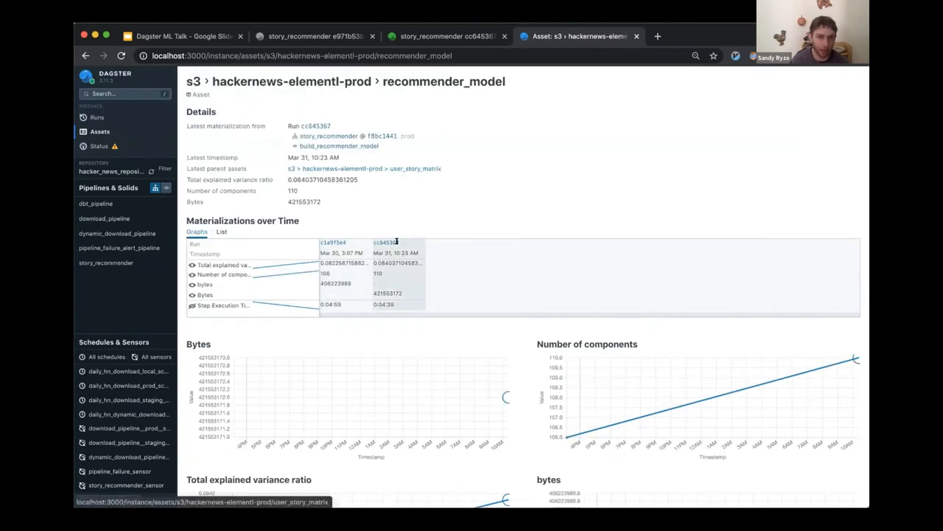
# Open the parent asset user_story_matrix from Latest parent assets.
pyautogui.click(314, 125)
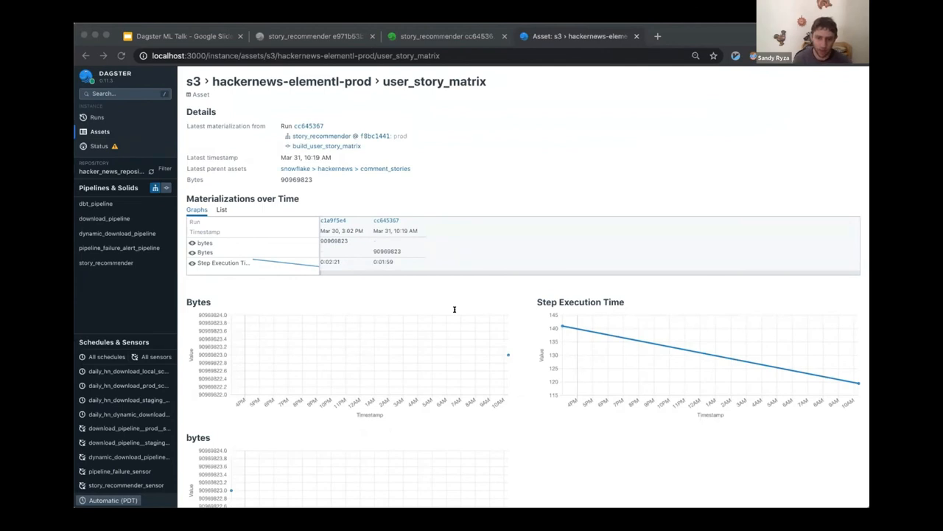
pyautogui.moveTo(456, 346)
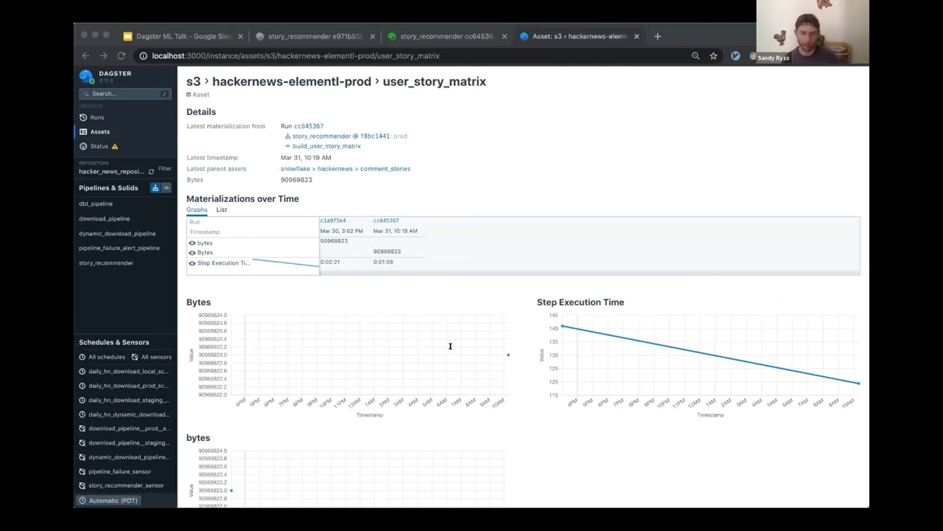
pyautogui.moveTo(458, 273)
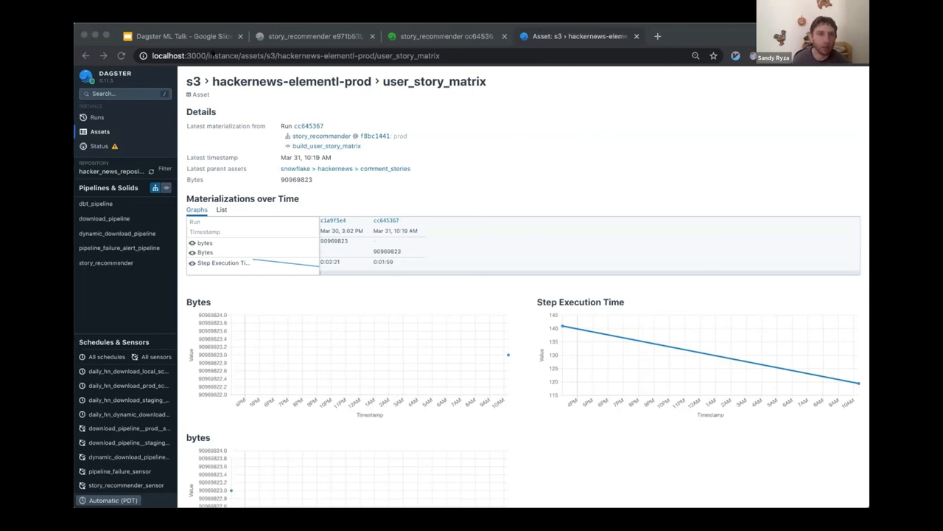
# Return to the Dagster ML Talk slides and advance past the quote slide to Conclusion.
pyautogui.click(181, 36)
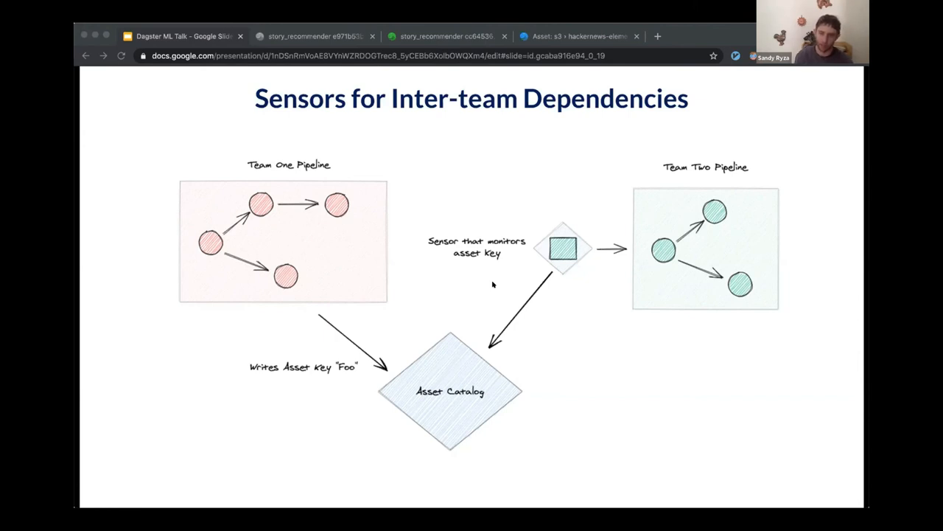
pyautogui.press('Right')
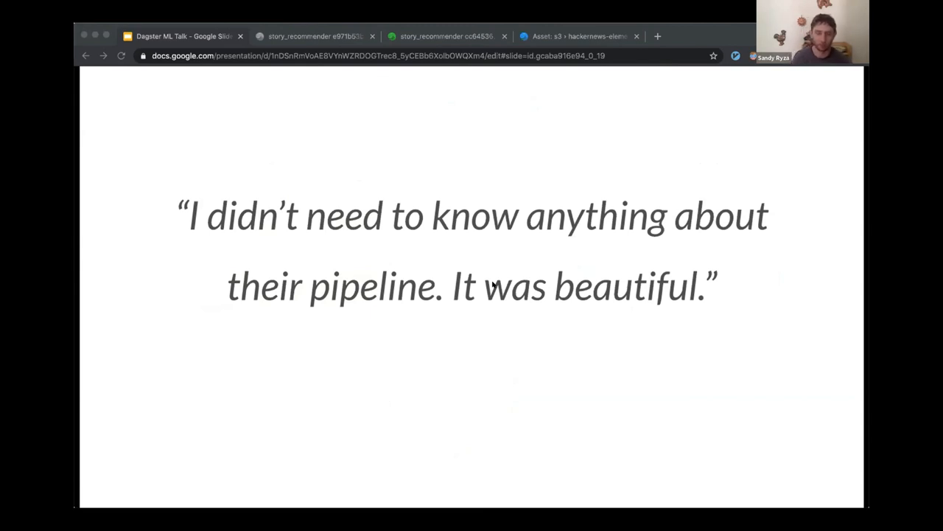
pyautogui.press('Right')
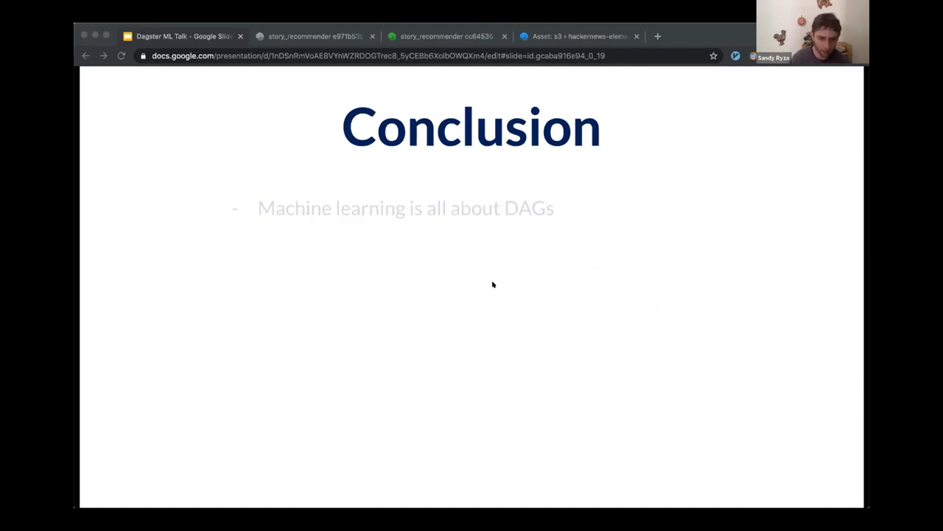
# Reveal the remaining Conclusion bullets and advance to the Thank you slide.
pyautogui.press('right')
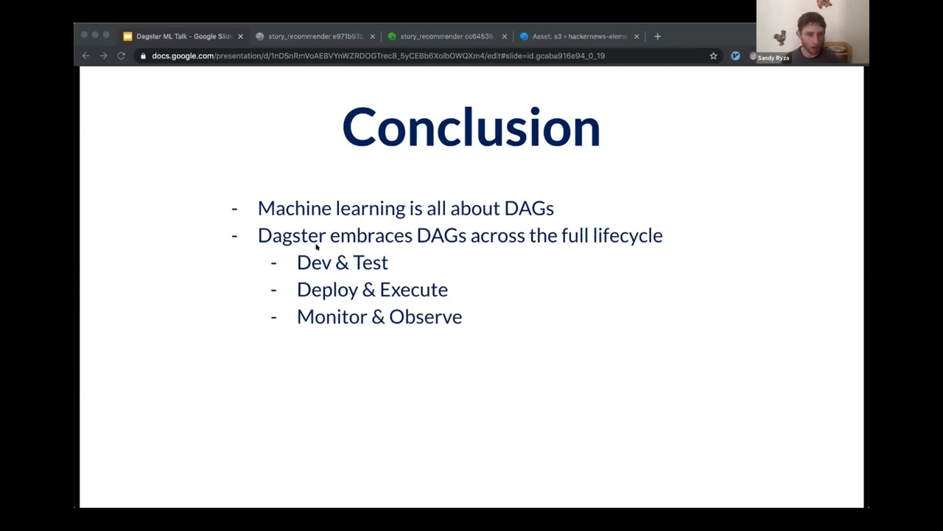
pyautogui.press('Right')
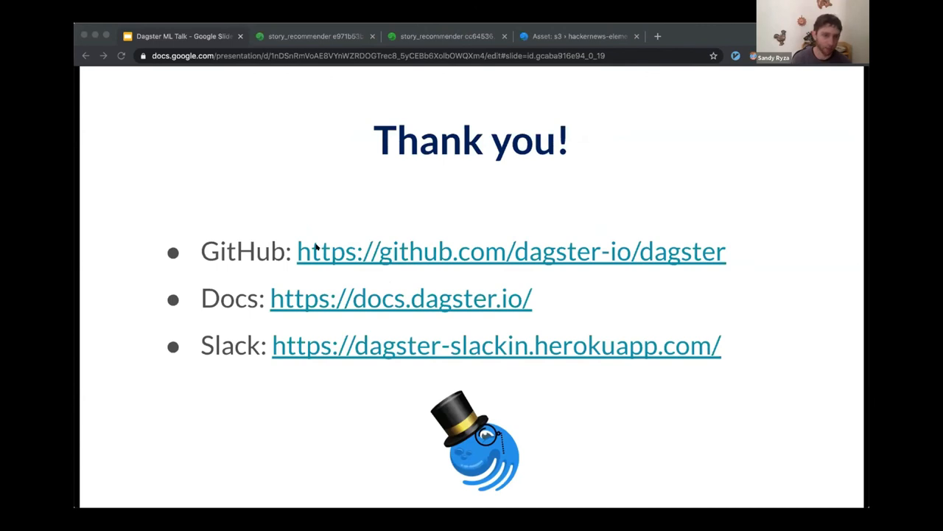
# Advance from the Thank you slide to the final Q&A slide.
pyautogui.press('right')
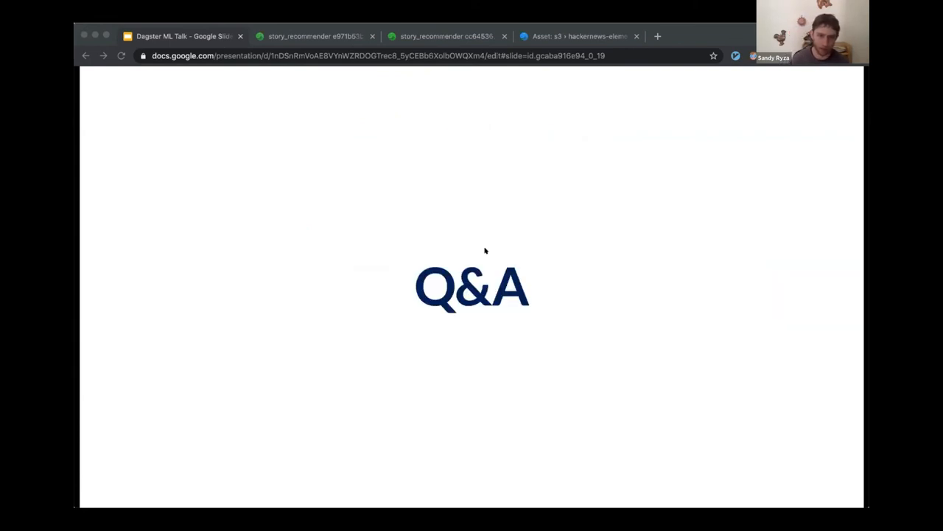